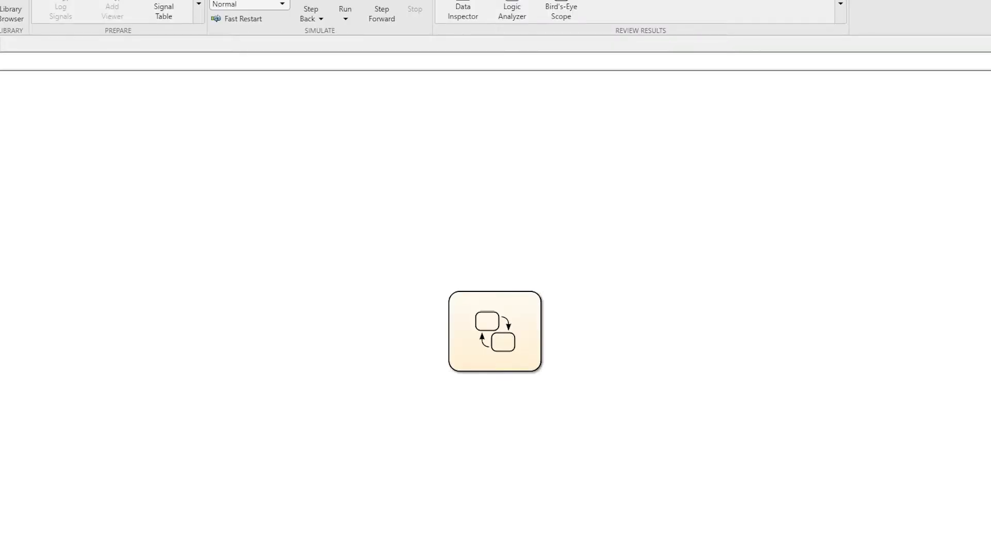
# - Move the Chart block left, duplicate it, and open the middle Chart block
pyautogui.moveTo(495, 332); pyautogui.dragTo(392, 265)
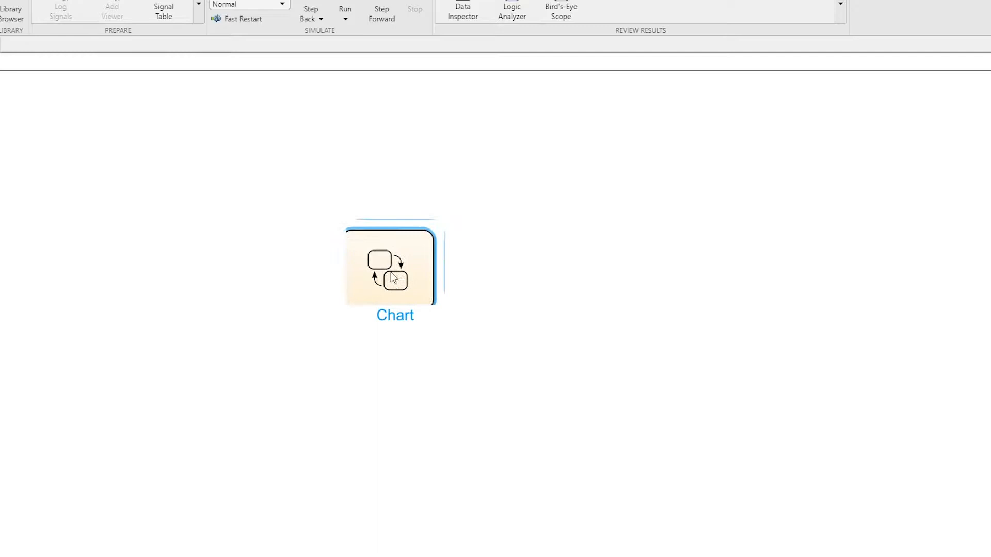
pyautogui.moveTo(392, 265); pyautogui.dragTo(487, 285)
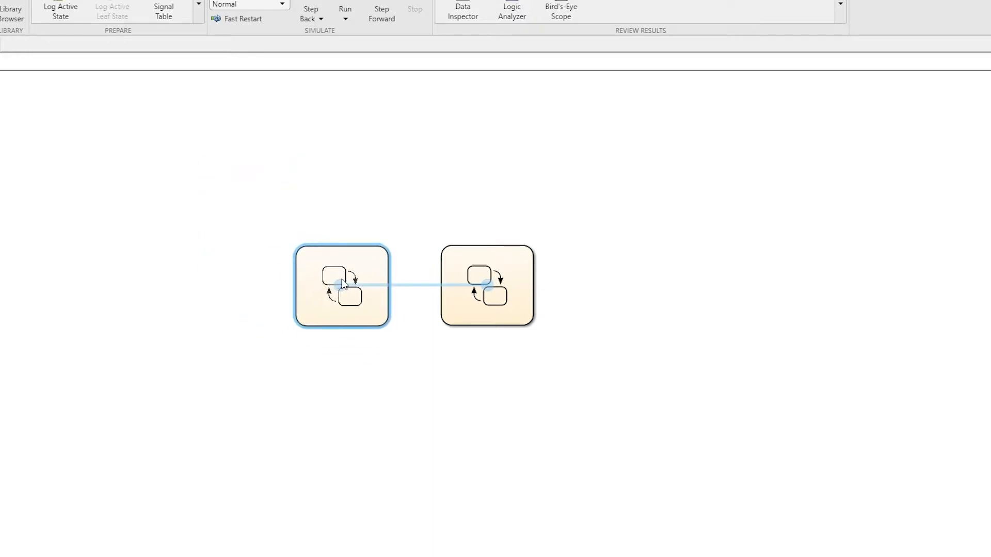
pyautogui.click(487, 286)
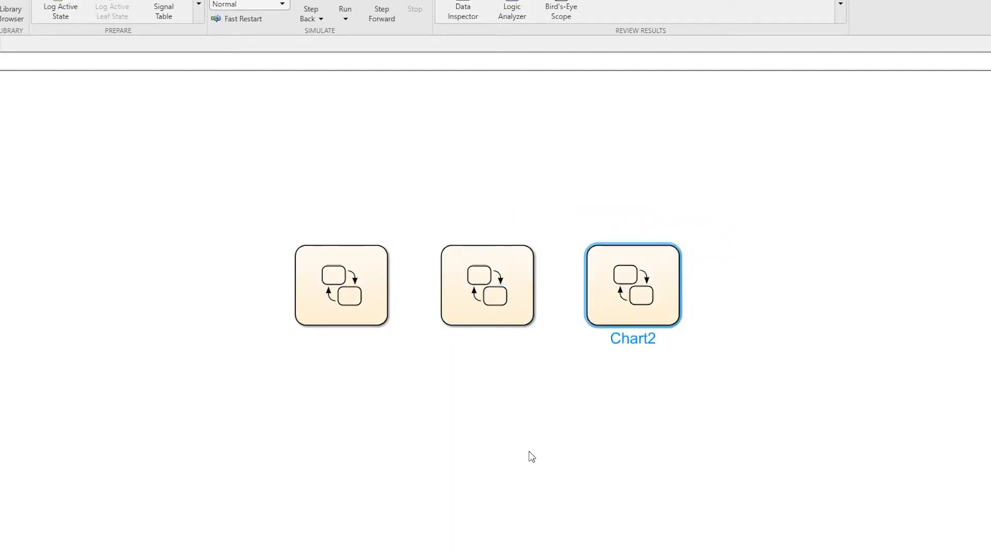
pyautogui.click(487, 284)
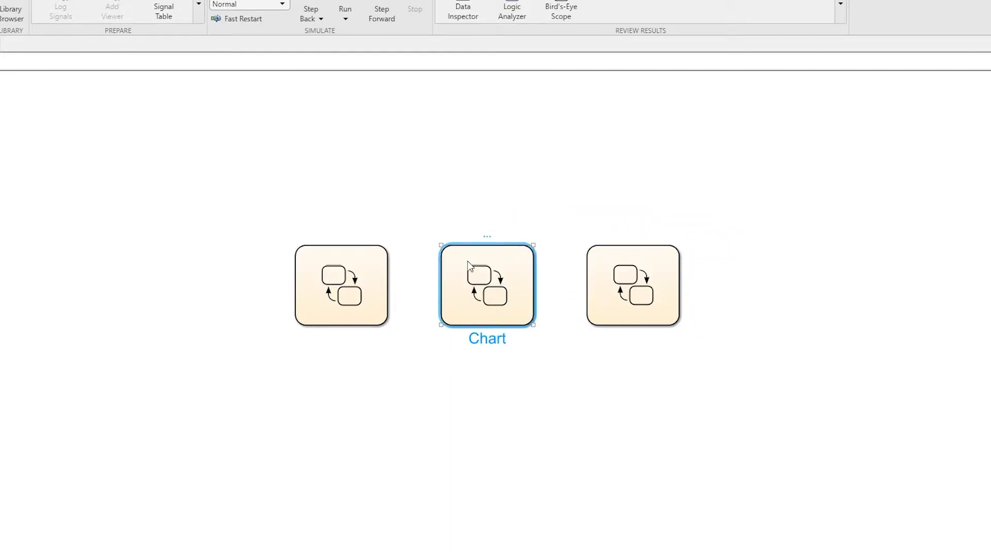
pyautogui.doubleClick(487, 285)
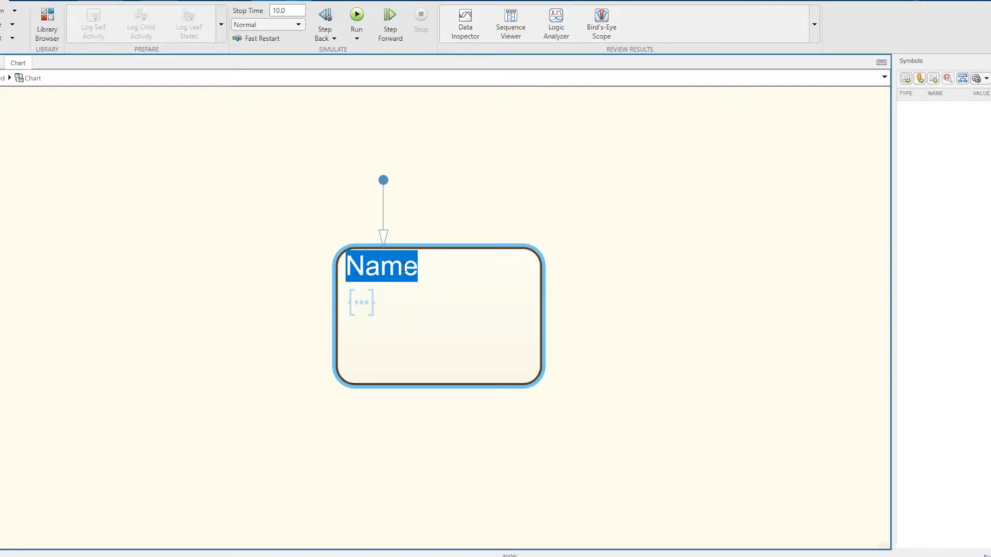
# - Name the first state On and move it to the left of the Off state
pyautogui.write('On')
pyautogui.write('Off')
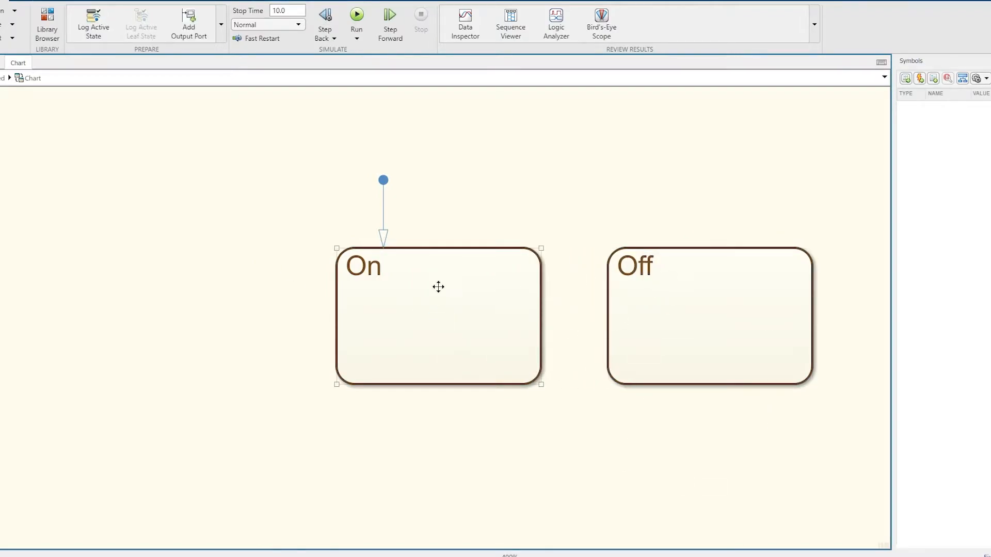
pyautogui.moveTo(439, 287); pyautogui.dragTo(180, 287)
pyautogui.write('{x = 1}')
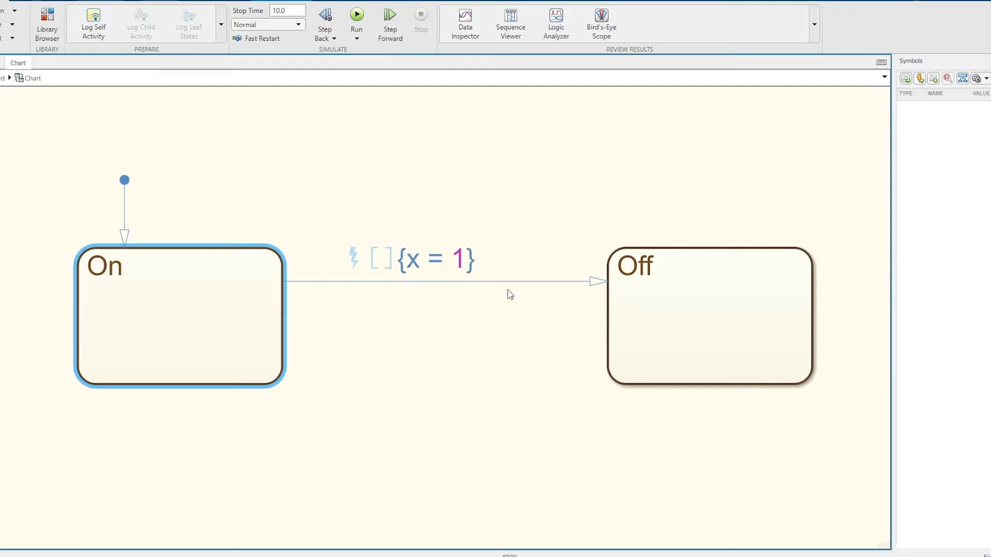
# - Label the On-to-Off transition {x = 1} and add x = 2; to the Off state
pyautogui.click(708, 316)
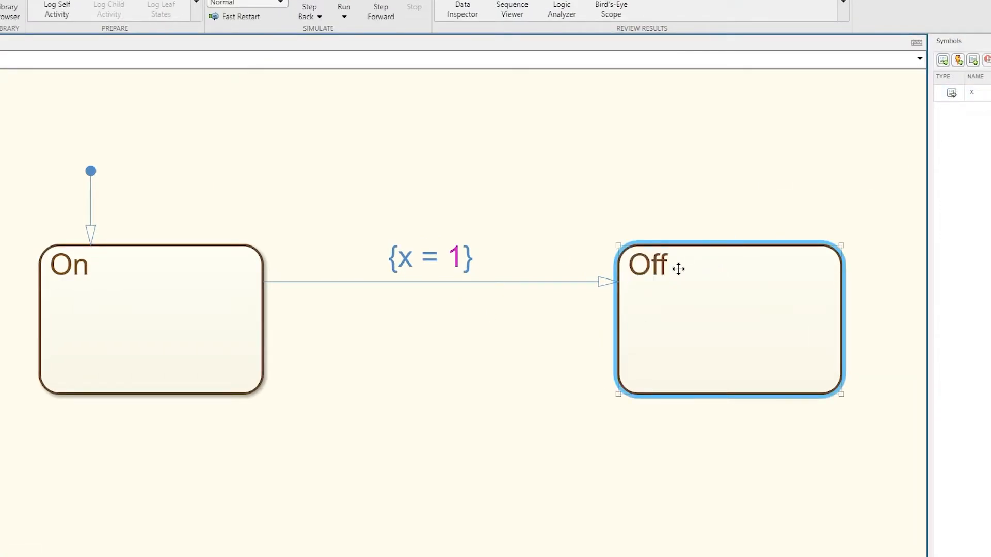
pyautogui.write('x = 2;')
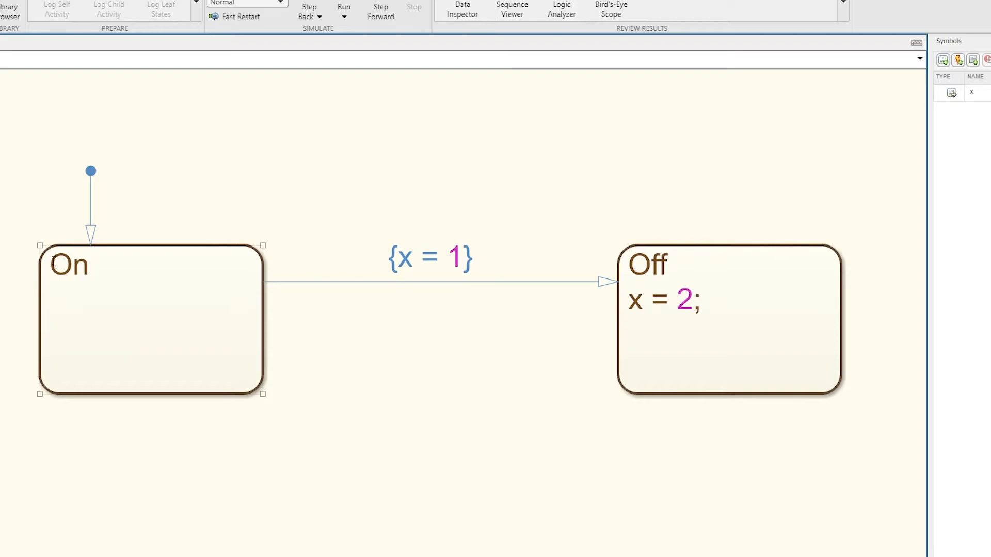
pyautogui.moveTo(141, 284)
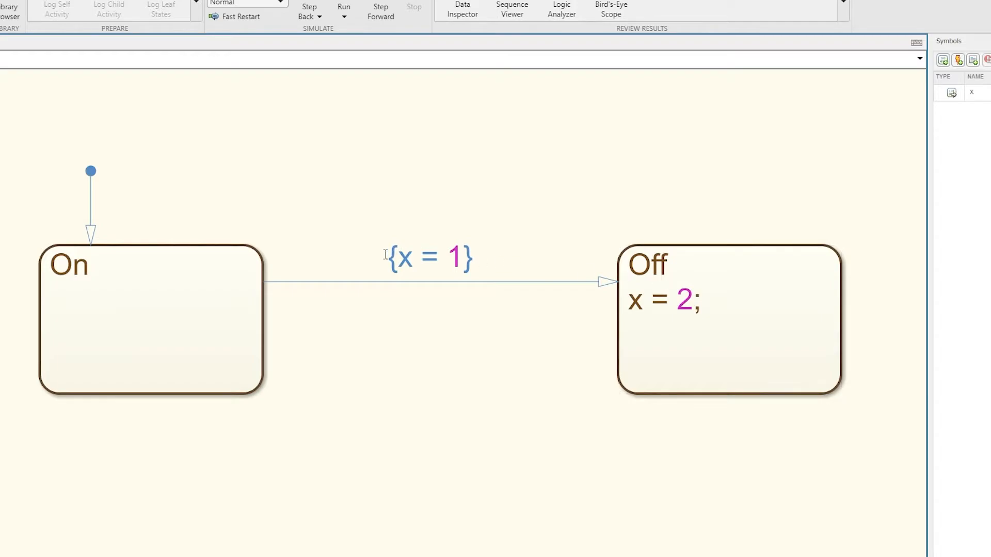
pyautogui.moveTo(501, 245)
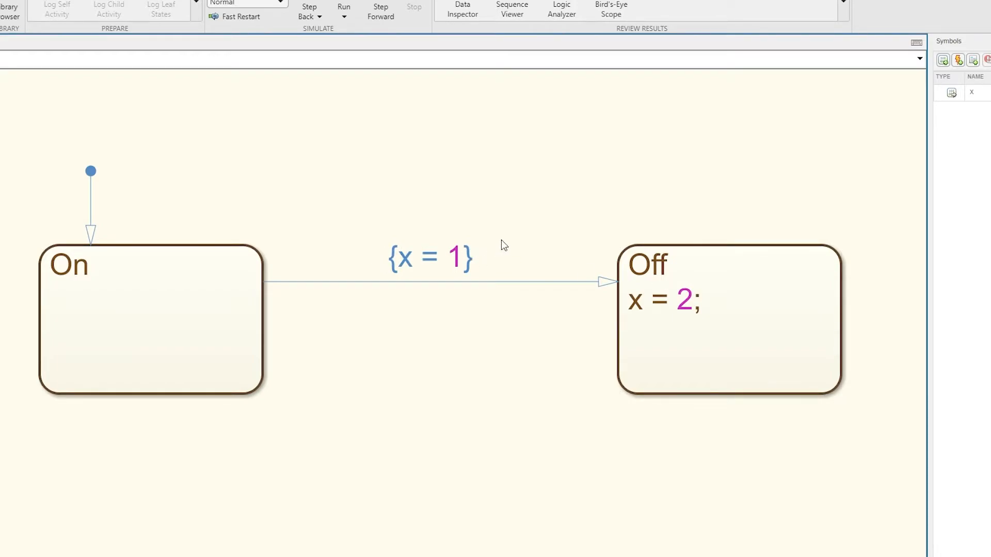
pyautogui.moveTo(280, 375)
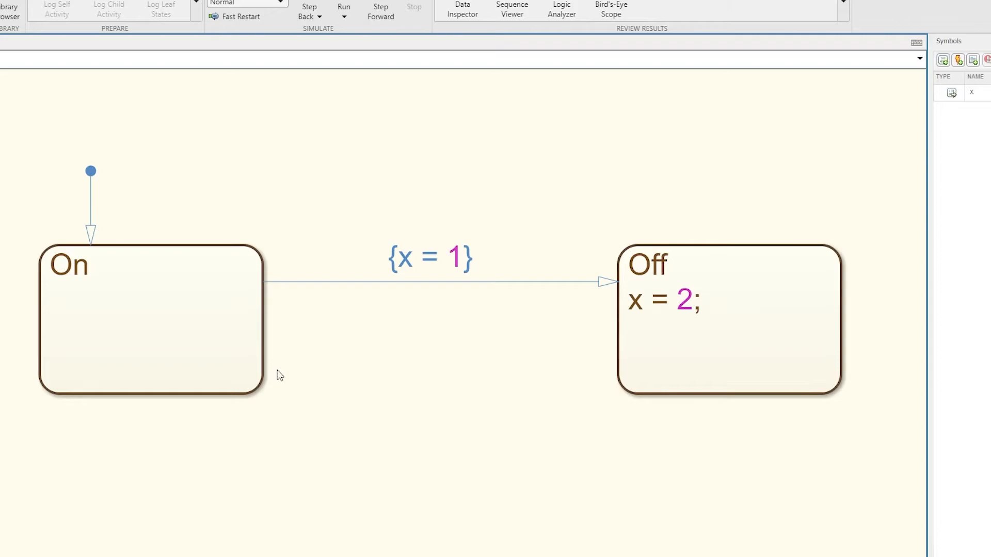
pyautogui.moveTo(482, 309)
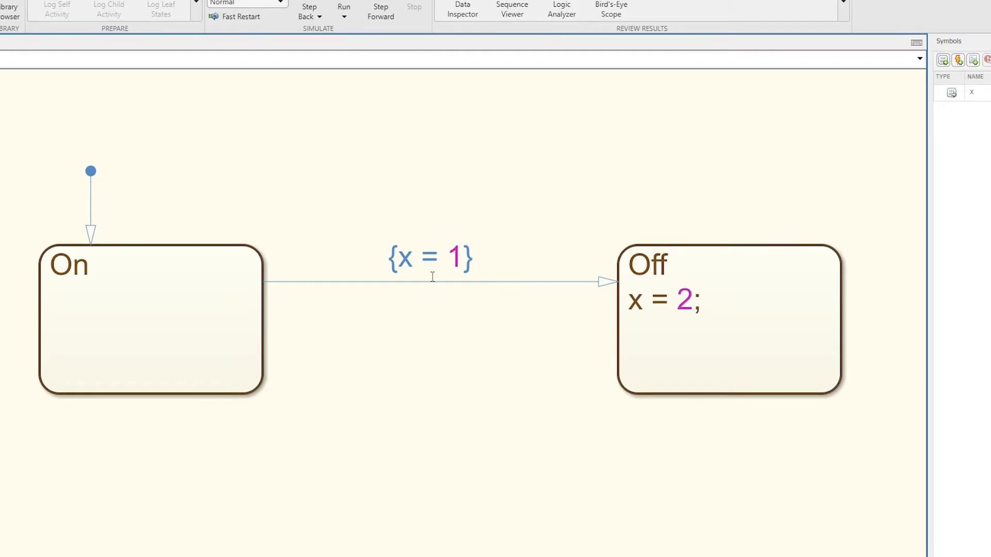
pyautogui.moveTo(475, 218)
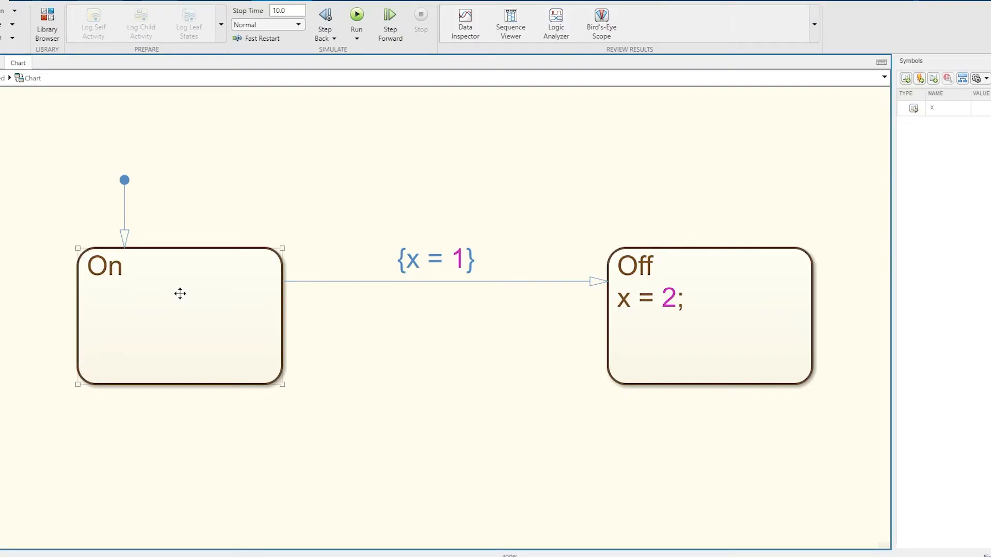
# - Add the action y = 3; on a new line in the On state
pyautogui.doubleClick(104, 265)
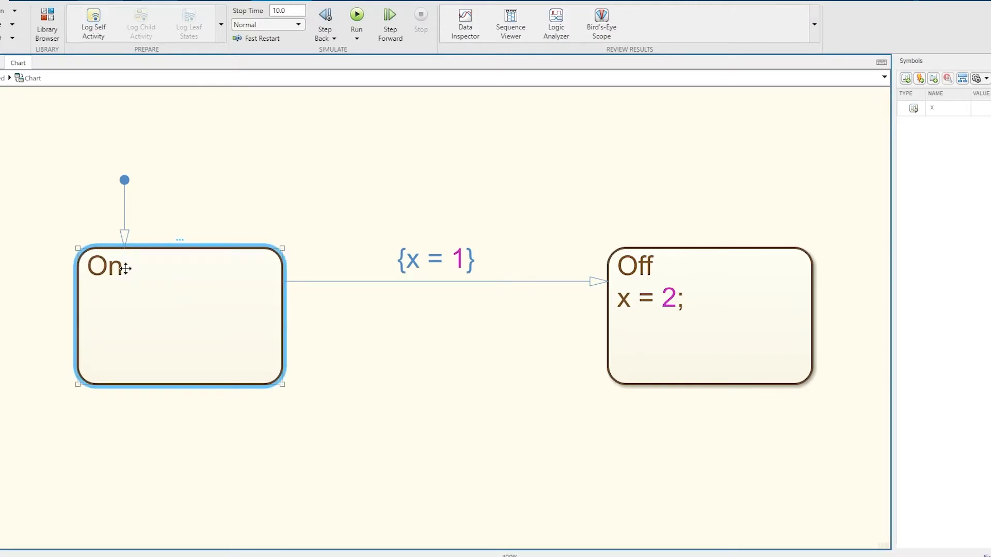
pyautogui.write('y = 3;')
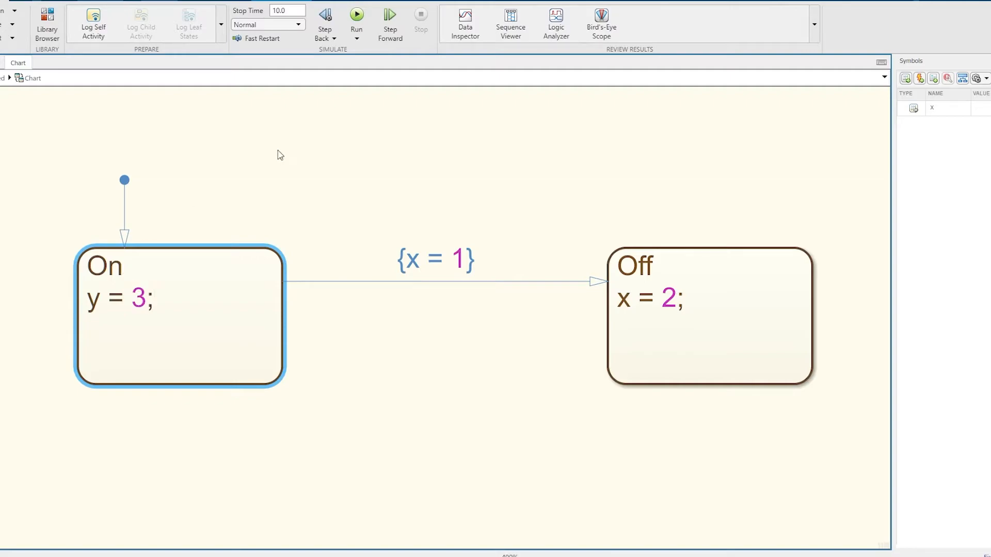
pyautogui.click(357, 19)
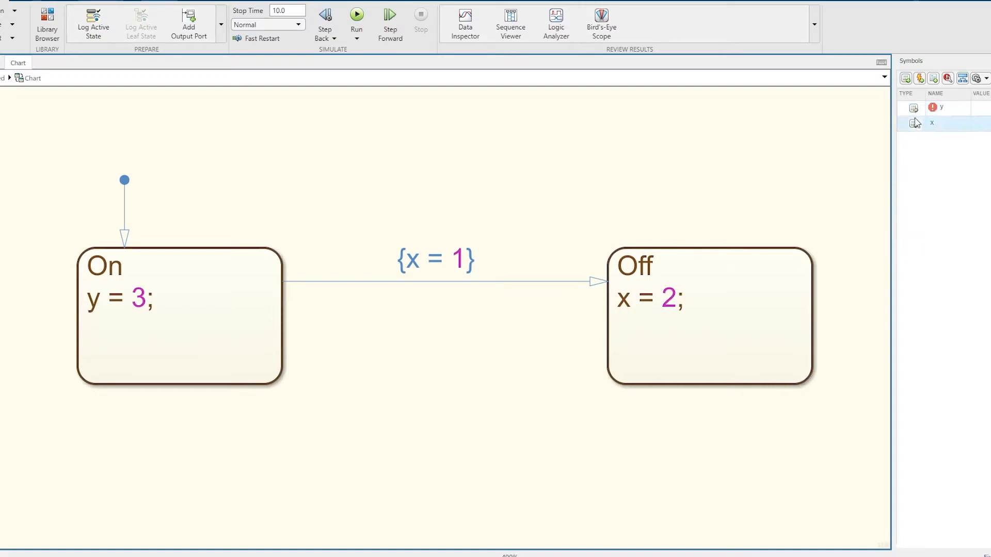
pyautogui.moveTo(914, 109)
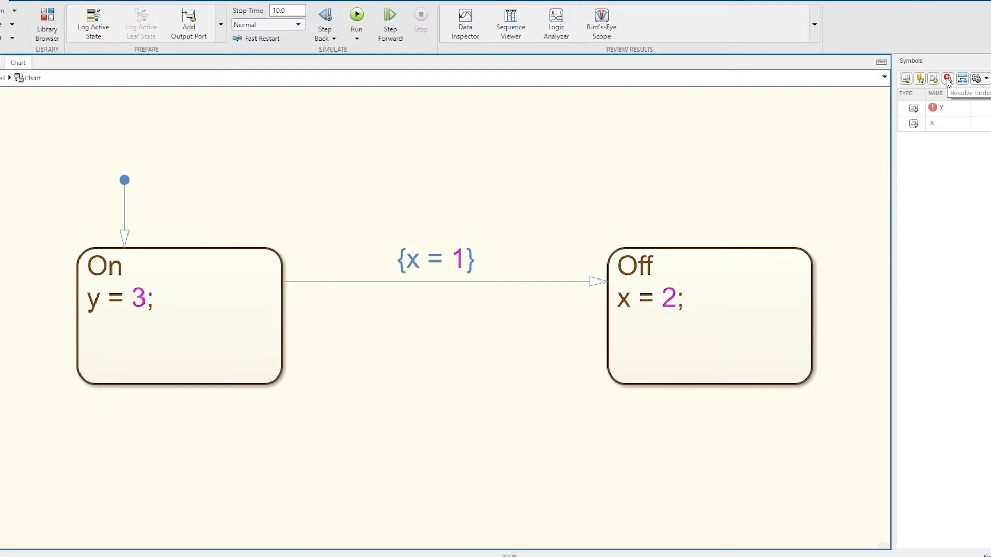
# - Define symbol y and set x's scope to Output Data
pyautogui.click(946, 78)
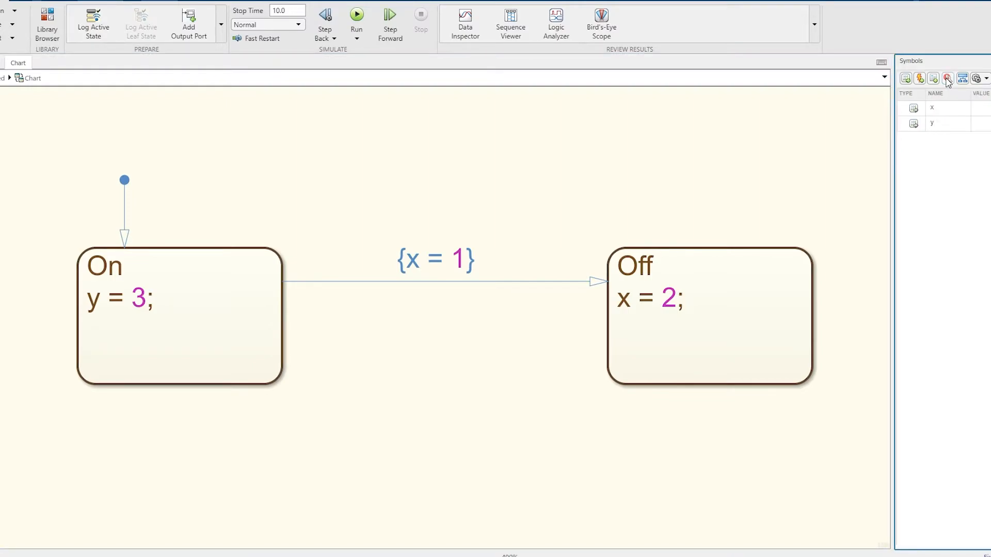
pyautogui.click(932, 123)
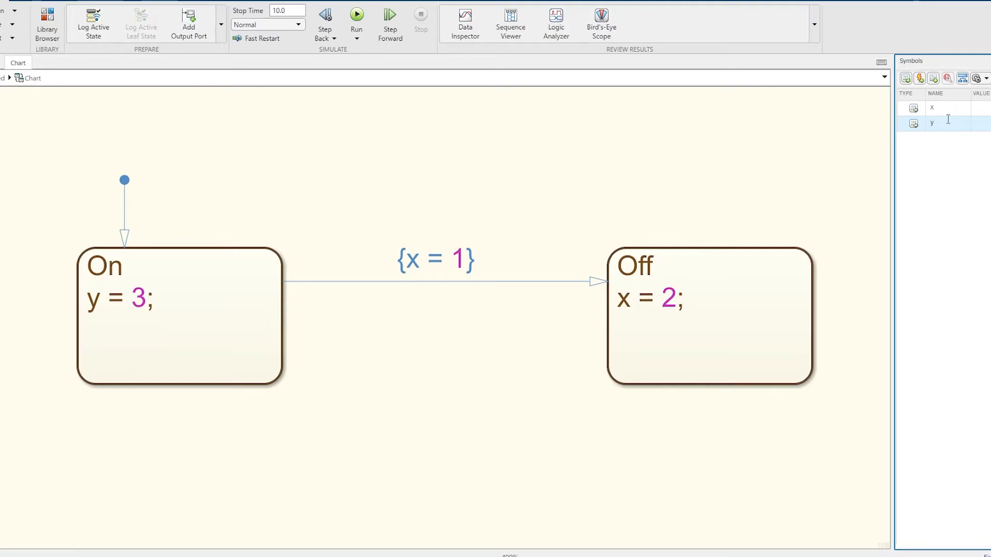
pyautogui.moveTo(913, 123)
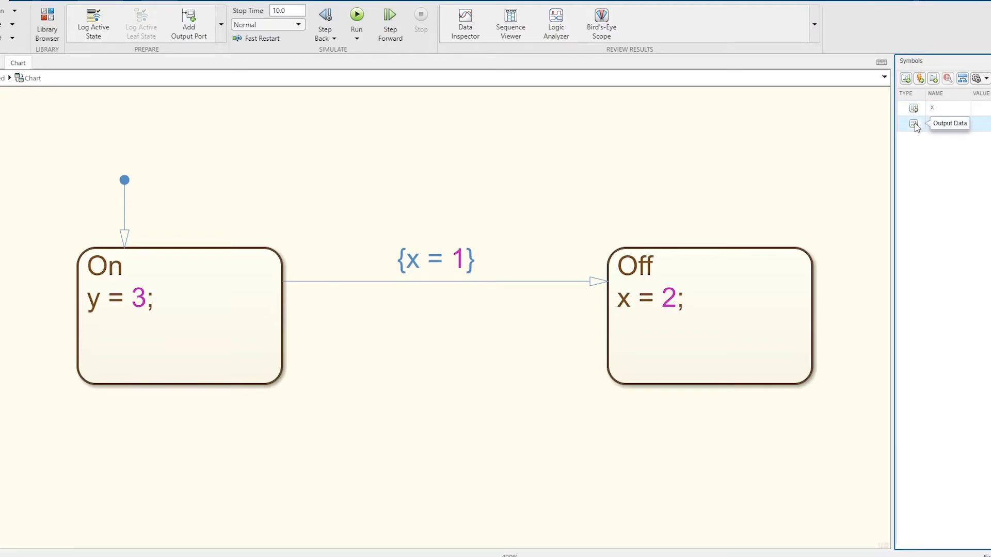
pyautogui.click(914, 123)
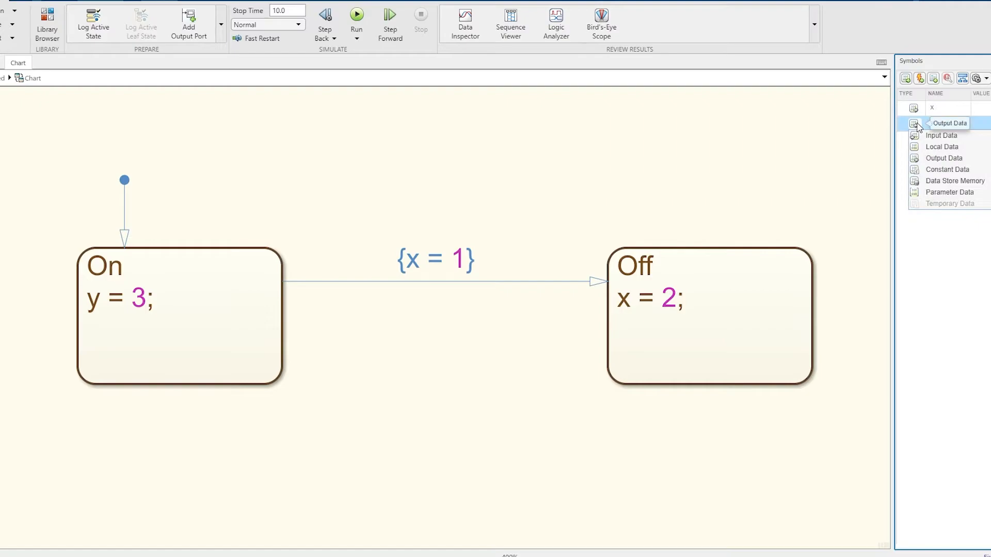
pyautogui.click(941, 135)
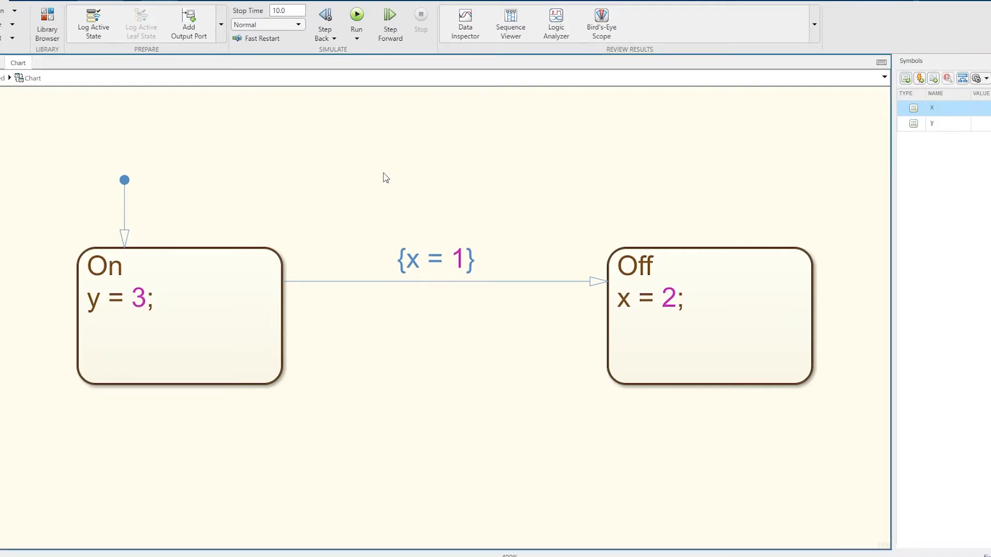
pyautogui.moveTo(423, 325)
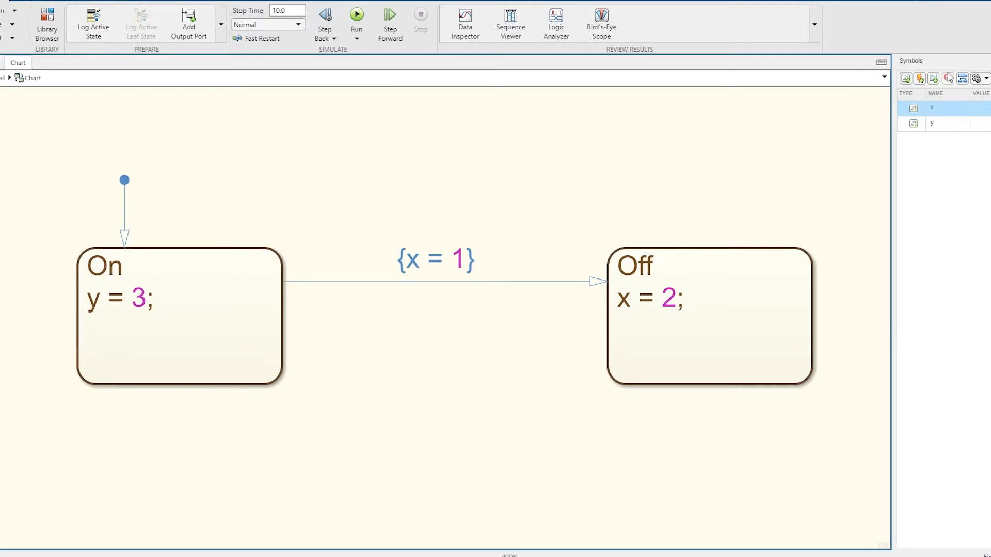
pyautogui.moveTo(944, 86)
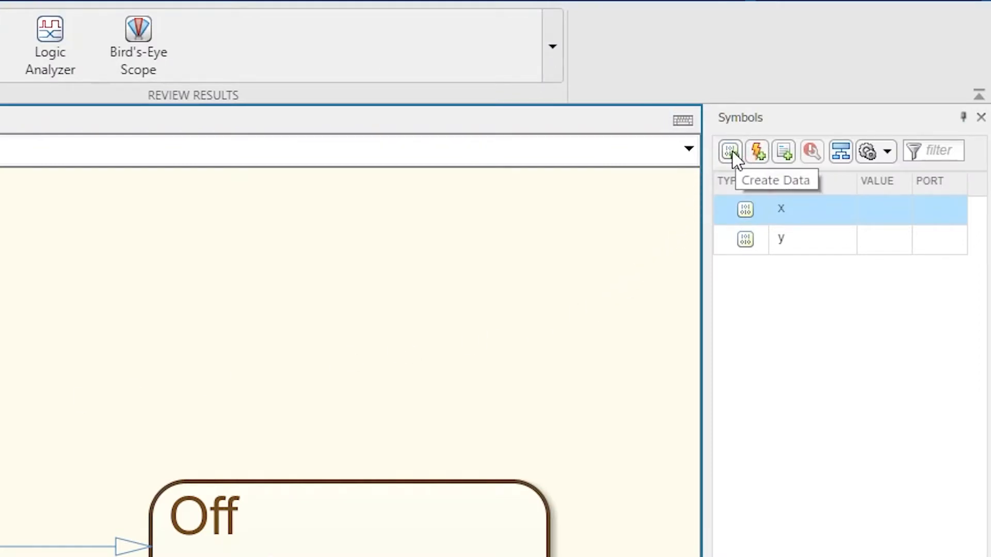
pyautogui.moveTo(783, 158)
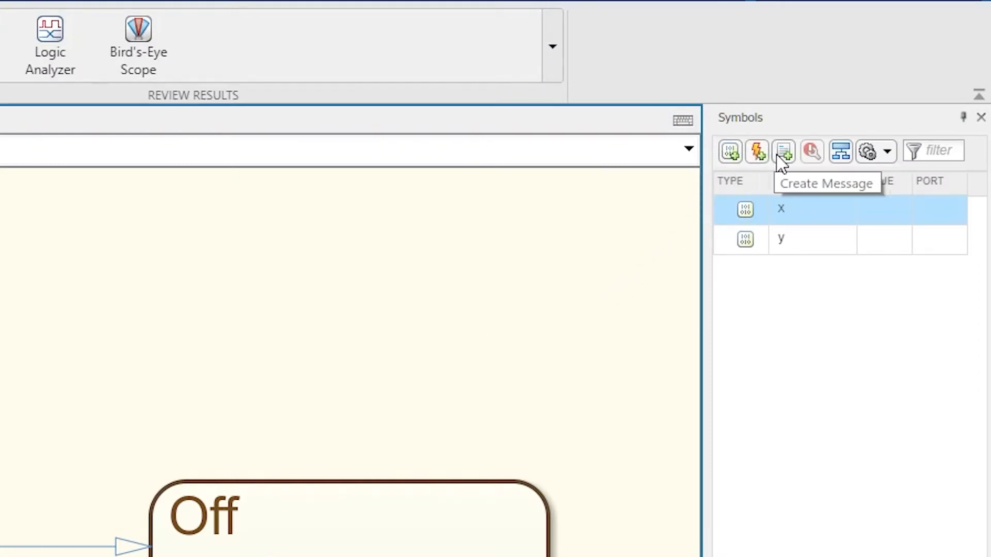
pyautogui.moveTo(730, 152)
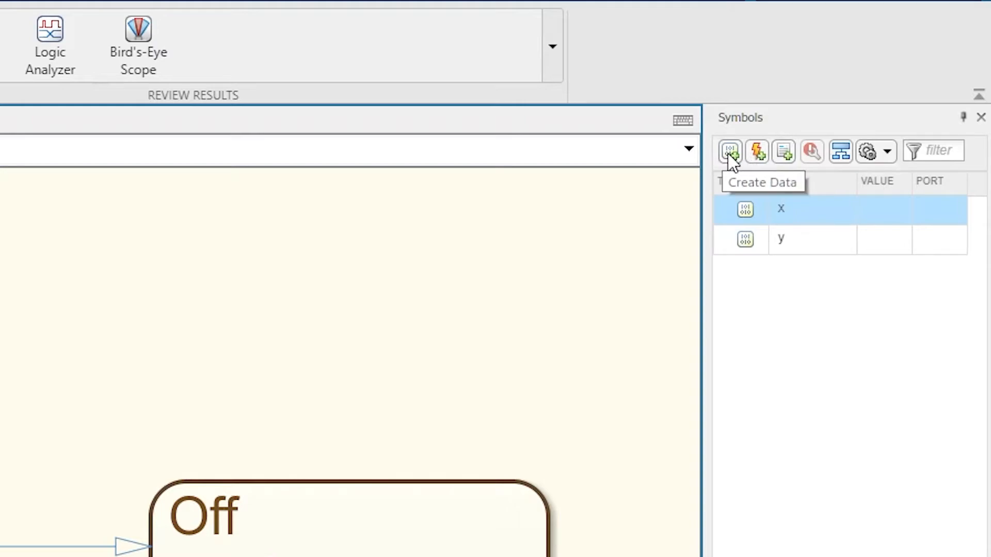
# - Create a data symbol named hamed and assign hamed = 9; in the Off state
pyautogui.click(729, 151)
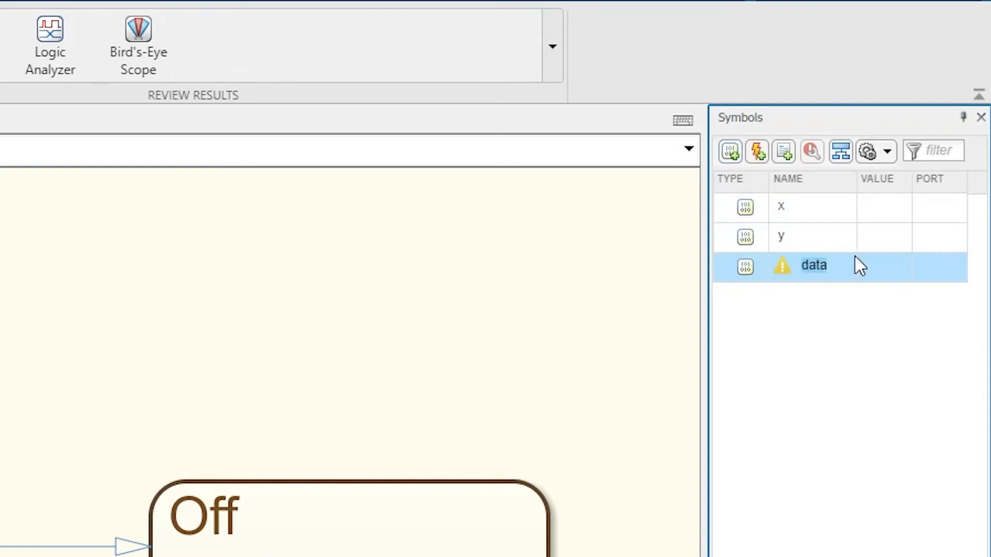
pyautogui.write('hamed')
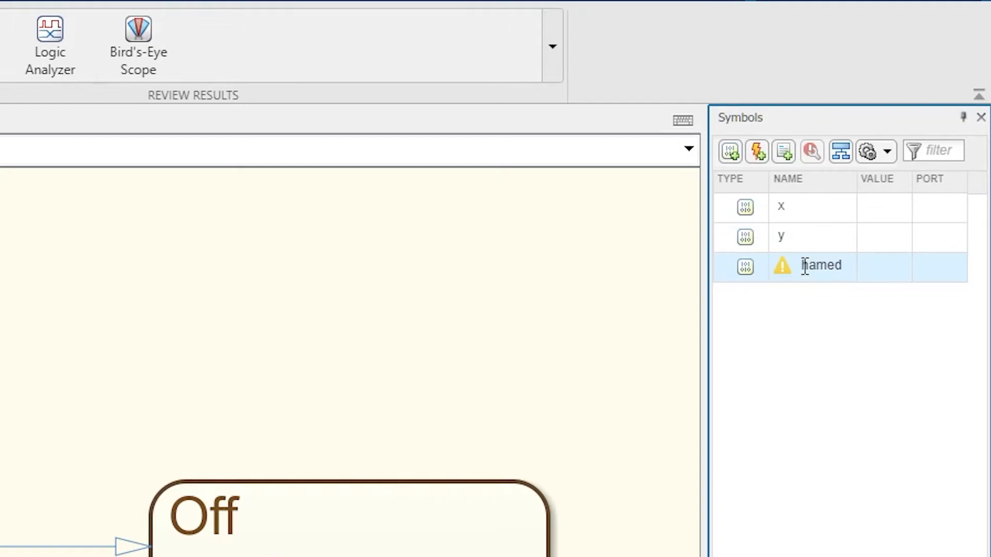
pyautogui.moveTo(783, 271)
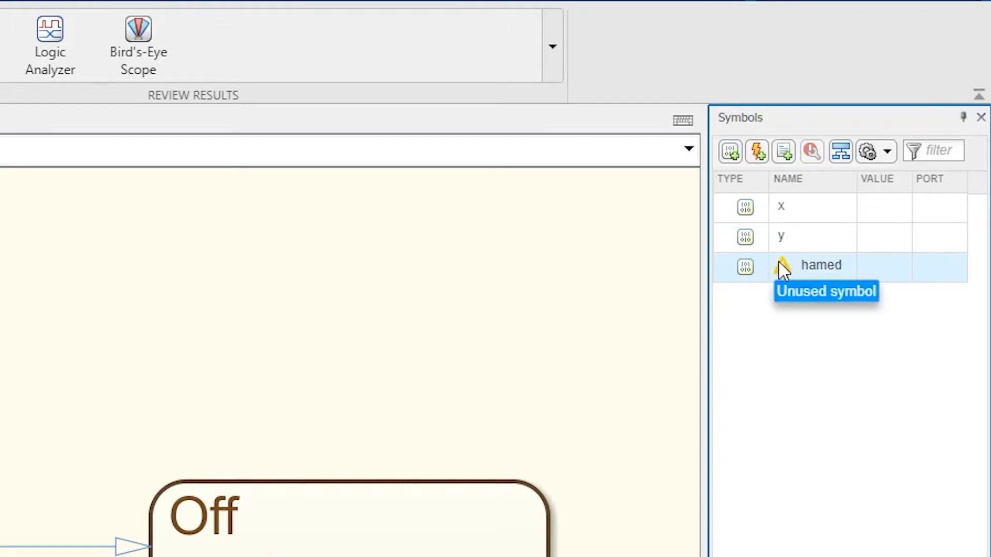
pyautogui.moveTo(341, 414)
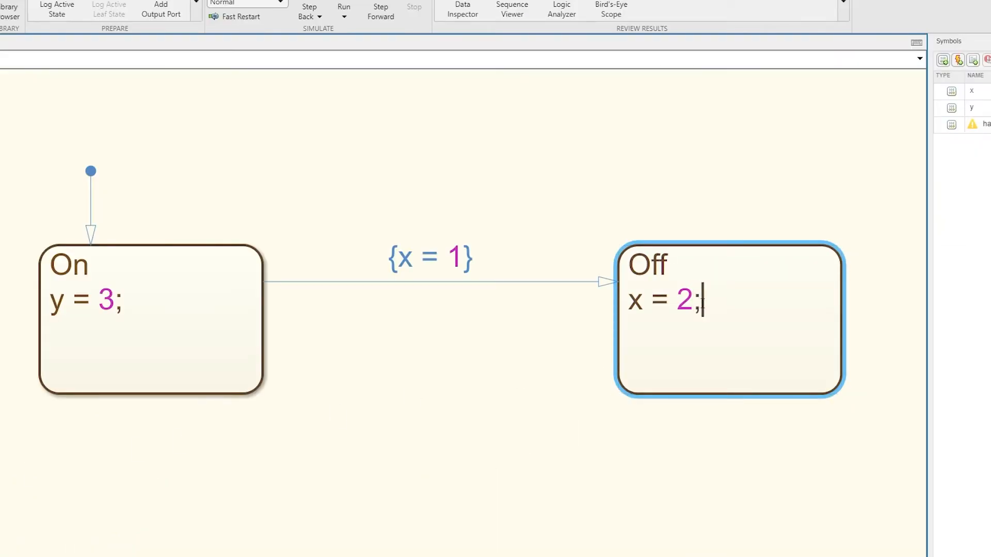
pyautogui.write('hamed')
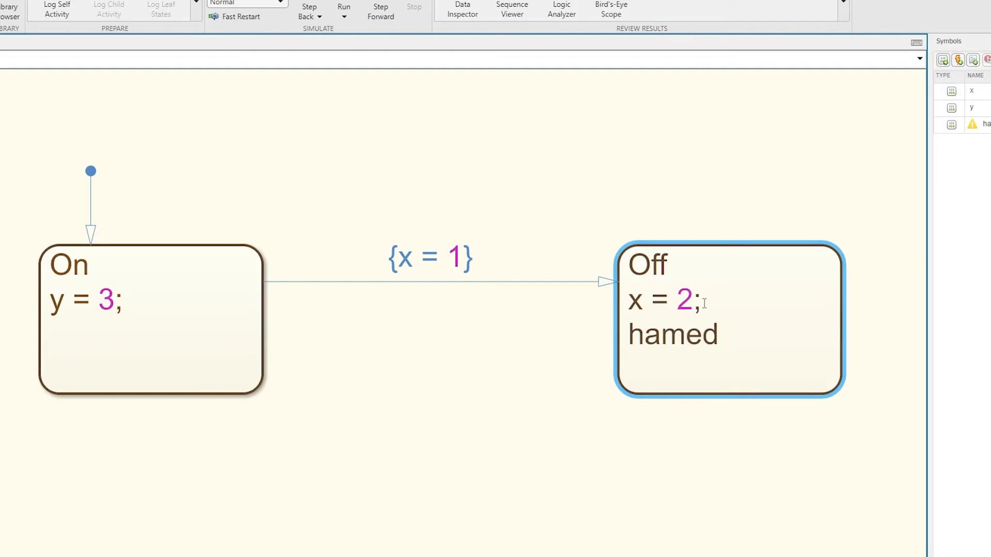
pyautogui.write('= 9;')
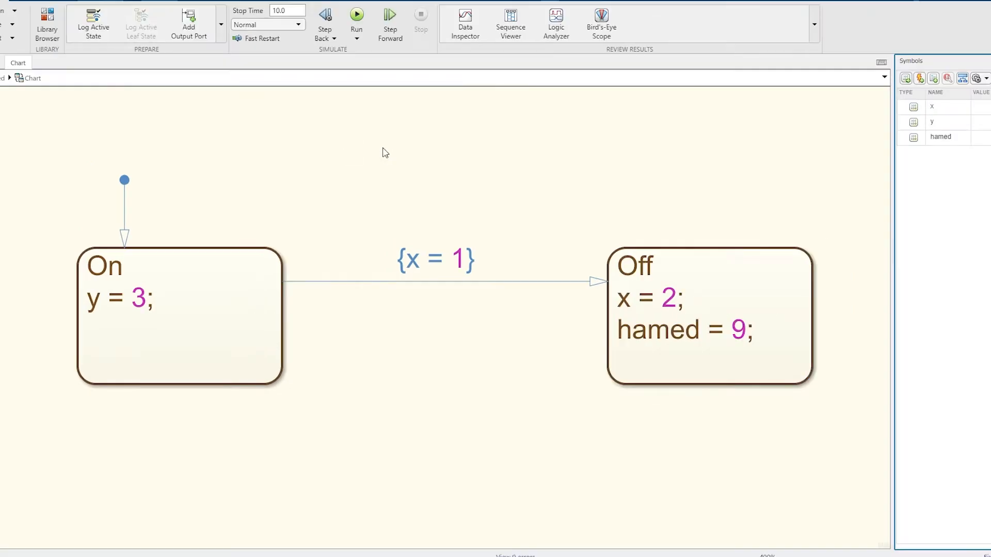
pyautogui.click(357, 19)
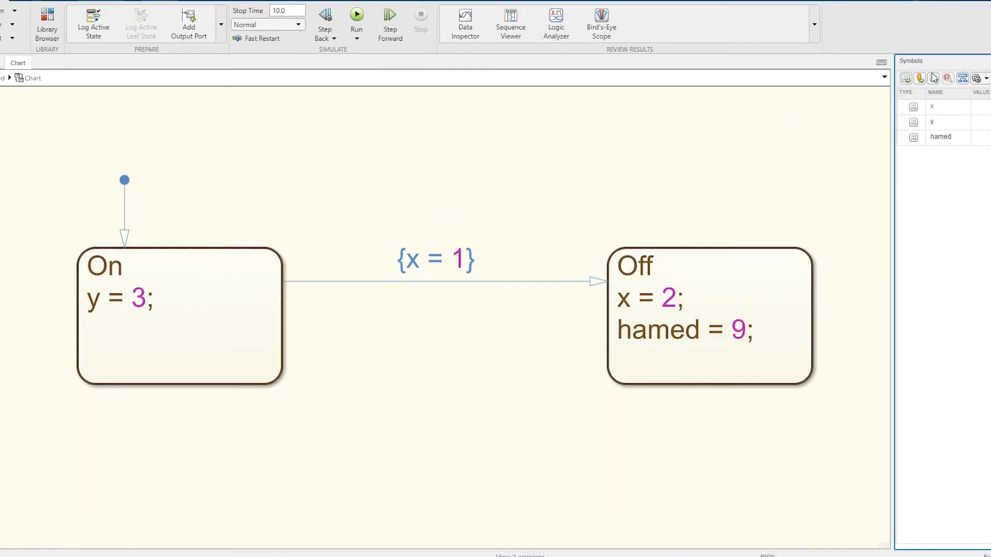
pyautogui.moveTo(947, 78)
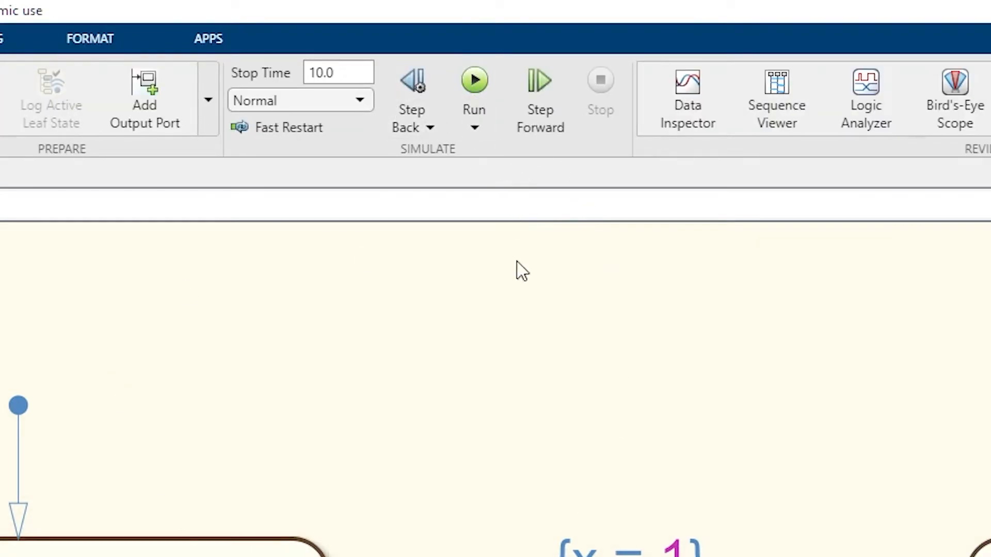
# - Set the simulation stop time to inf and draw the Off-to-On transition
pyautogui.click(338, 73)
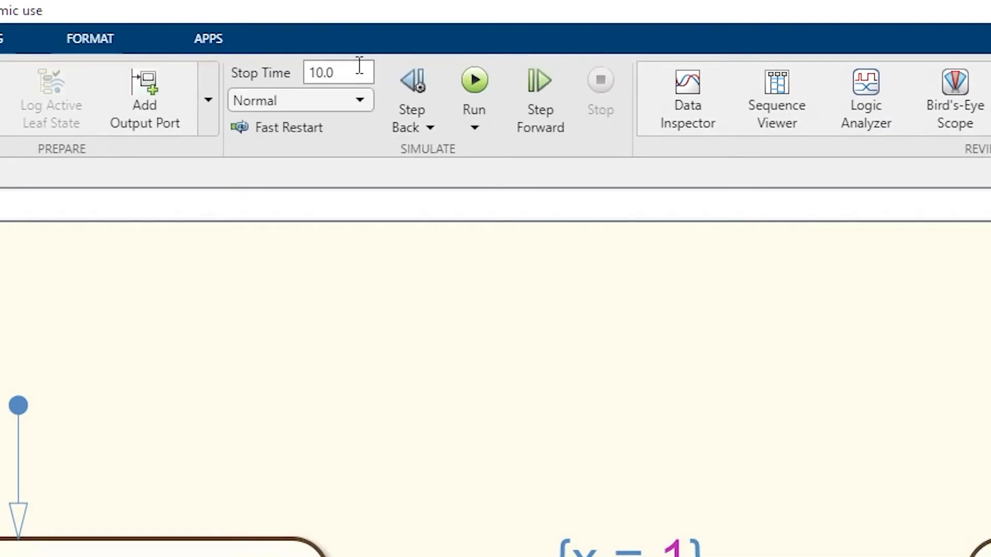
pyautogui.moveTo(473, 79)
pyautogui.write('i')
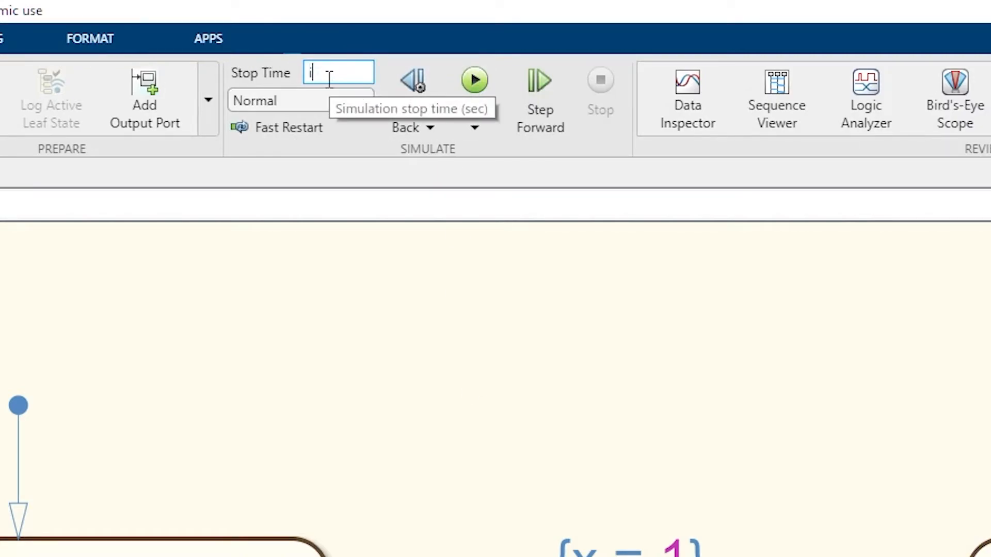
pyautogui.write('nf')
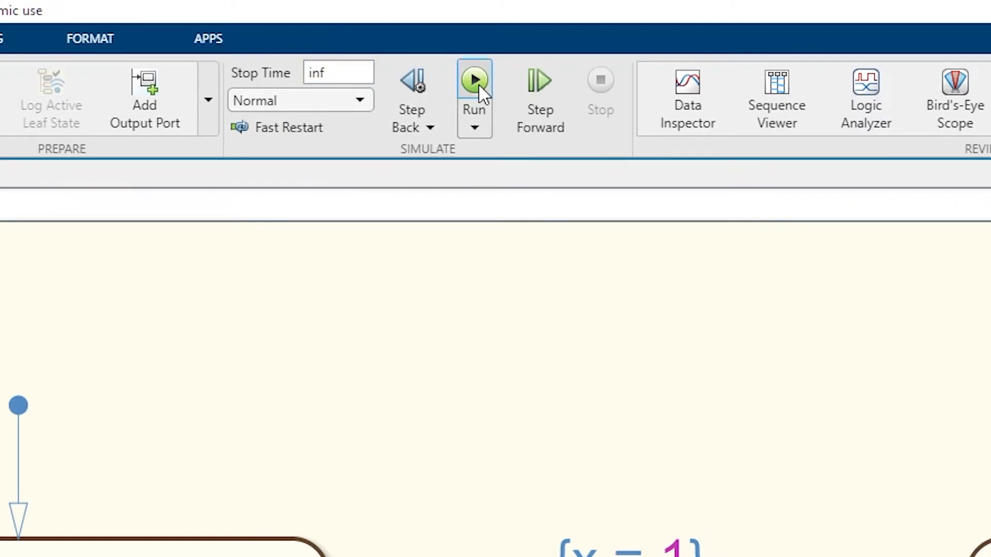
pyautogui.click(473, 79)
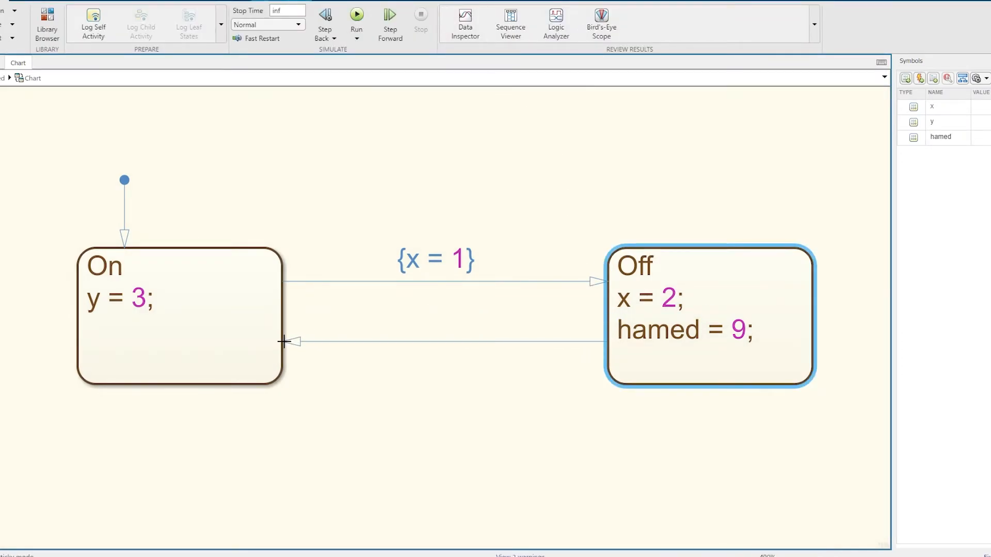
# - Run the chart, watch x = 2, y = 3, hamed = 9 appear, then stop
pyautogui.click(369, 180)
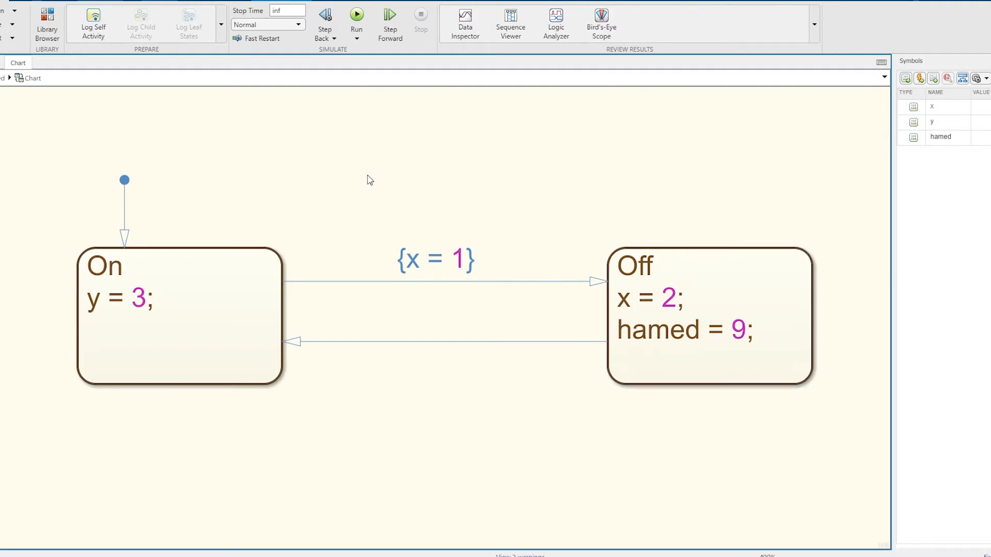
pyautogui.click(356, 20)
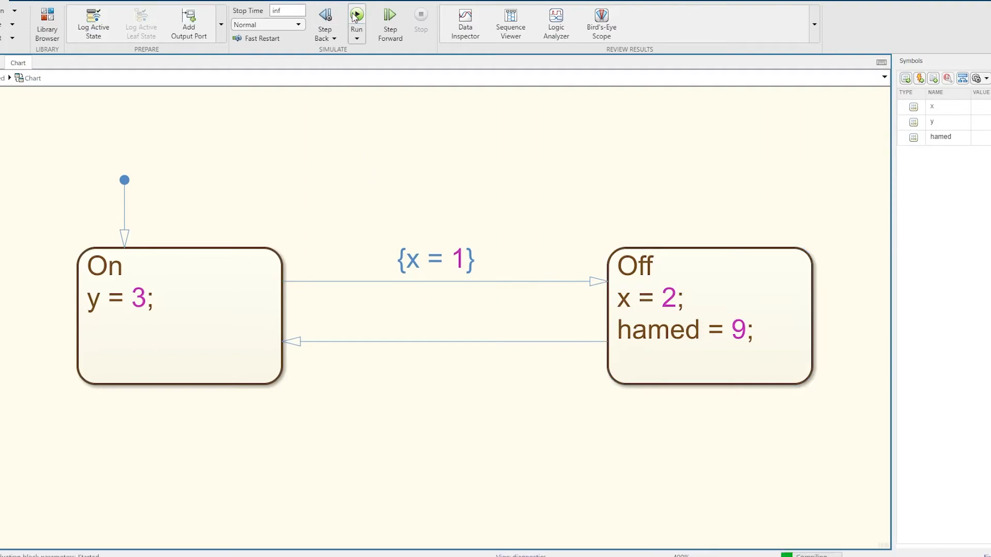
pyautogui.click(357, 19)
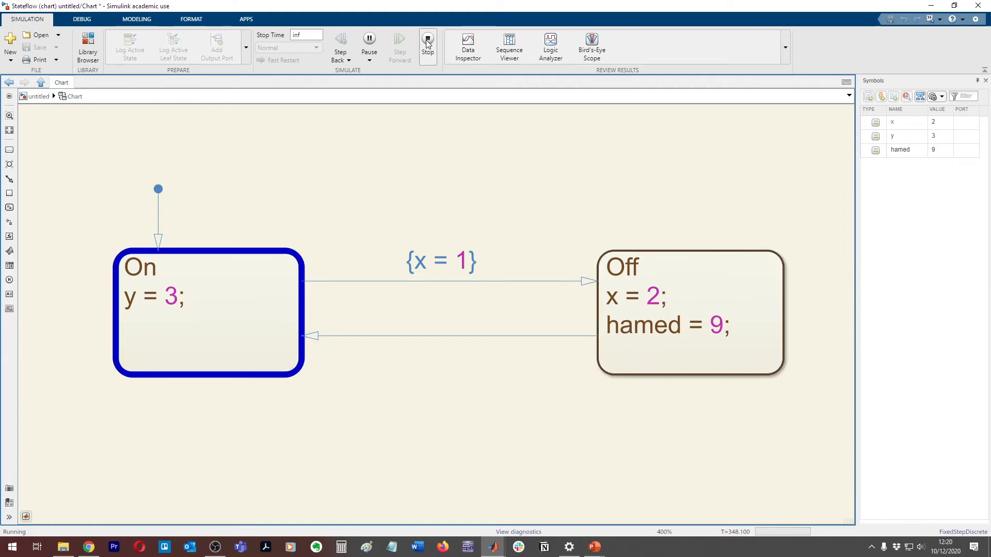
pyautogui.click(427, 41)
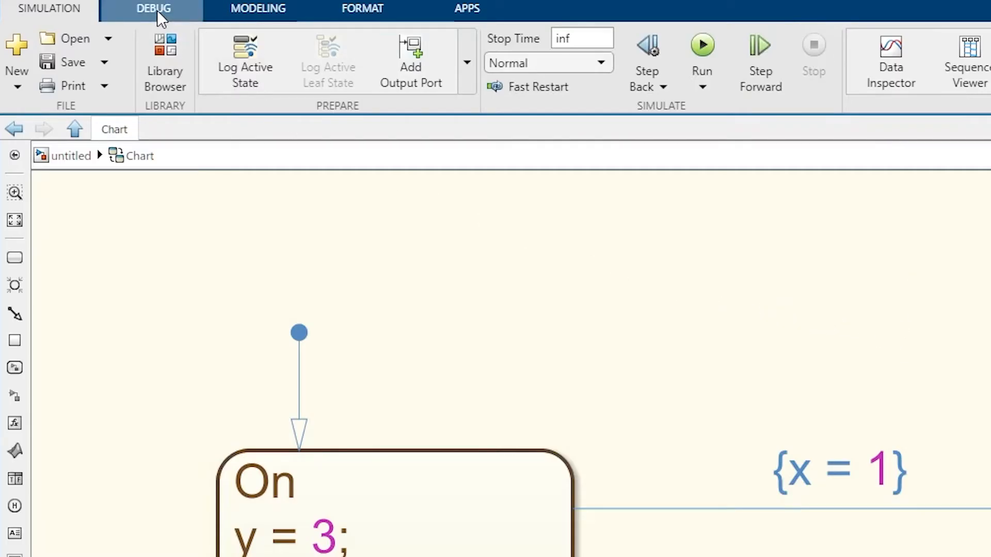
# - Set Debug animation speed to Slow, then None, then Lightning Fast
pyautogui.click(152, 8)
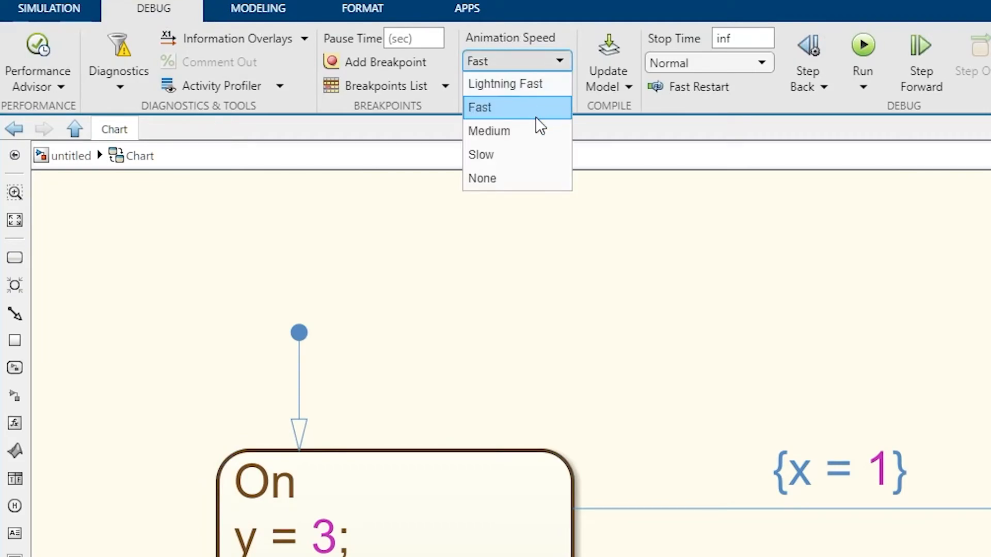
pyautogui.click(481, 155)
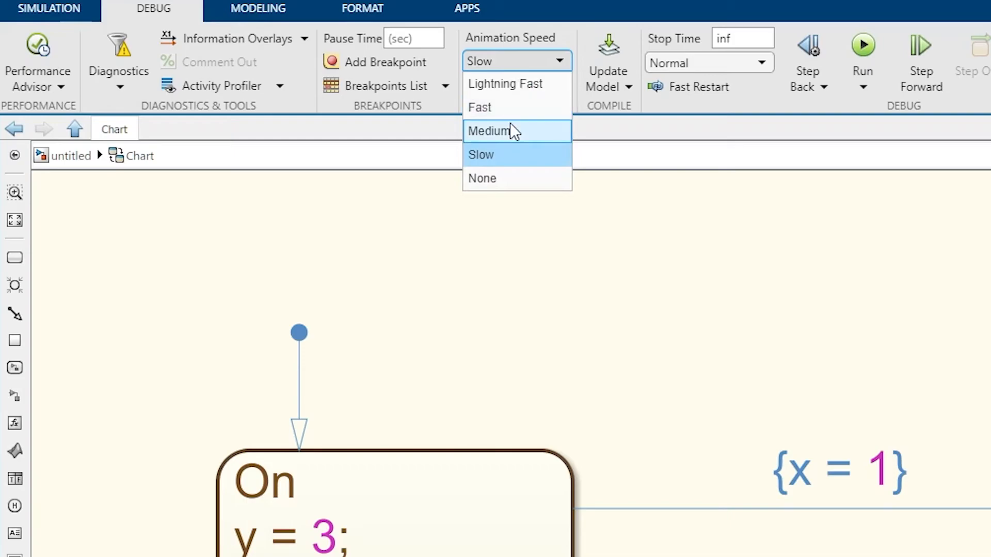
pyautogui.click(482, 178)
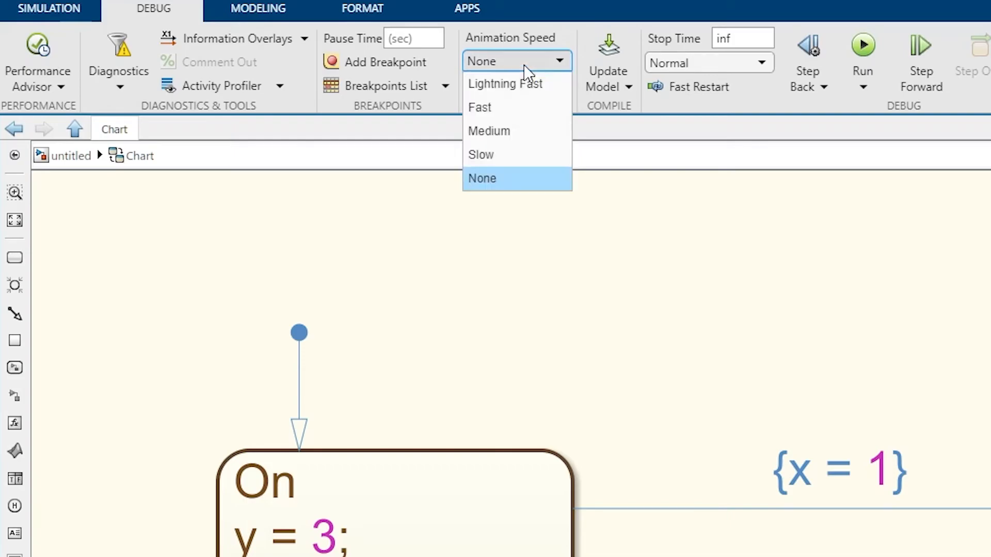
pyautogui.click(504, 83)
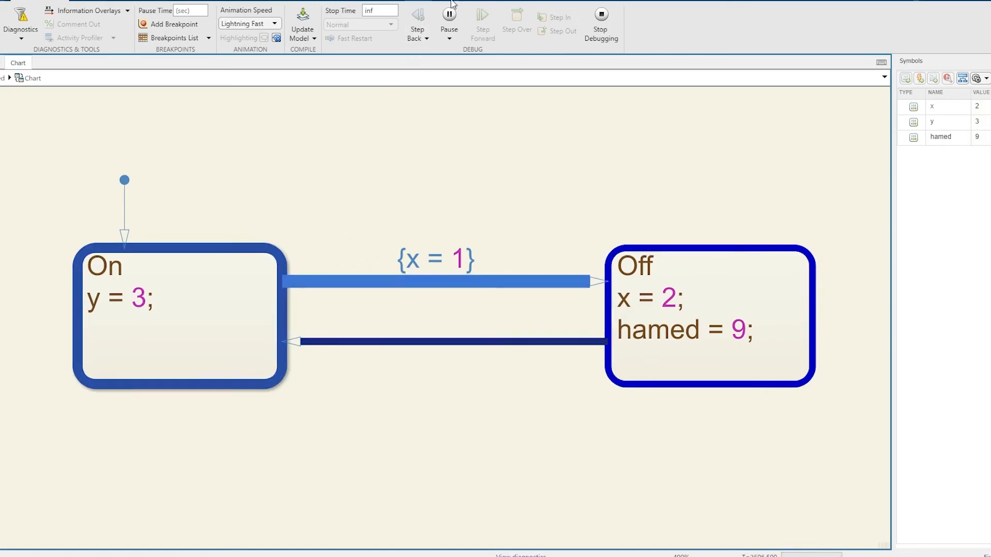
# - Stop the chart, set animation speed to Medium, and rerun it
pyautogui.click(448, 19)
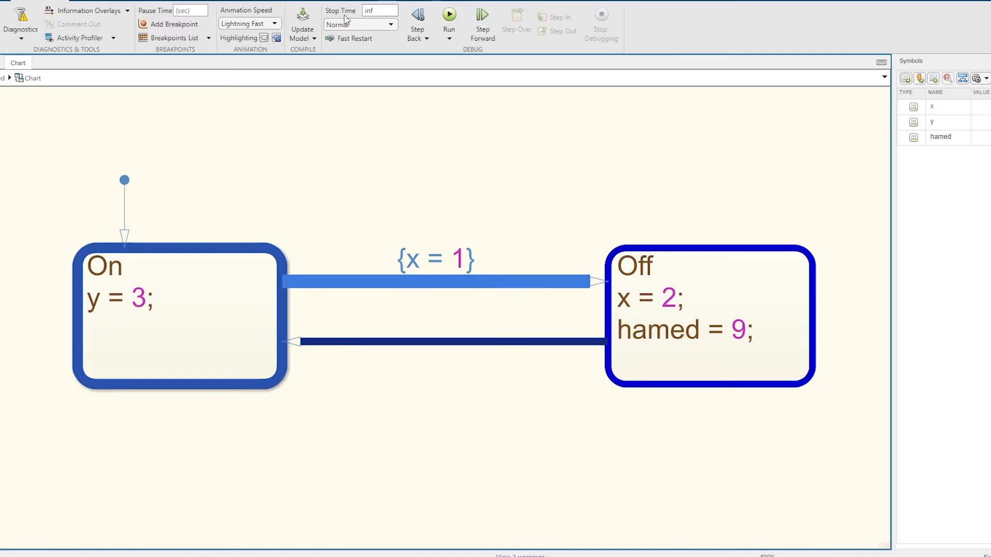
pyautogui.click(448, 14)
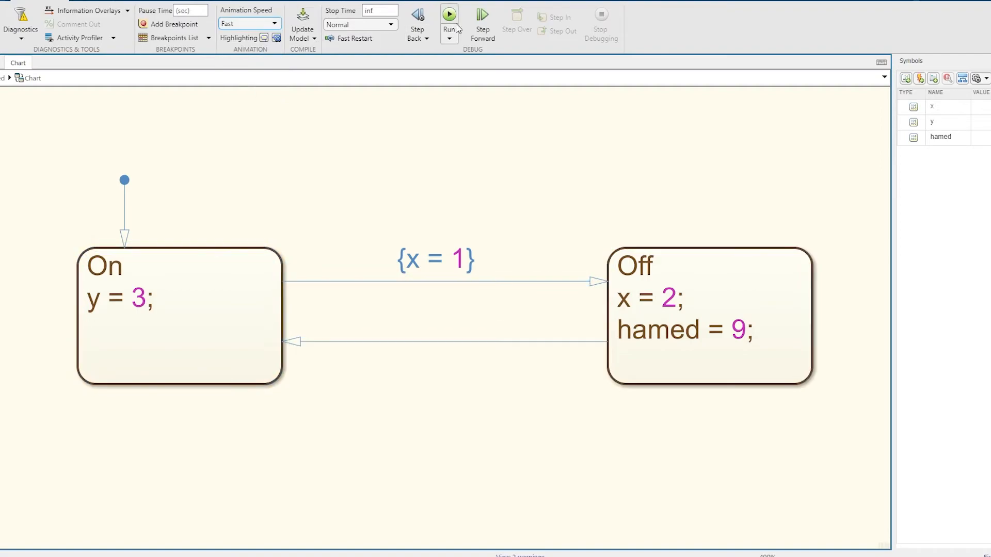
pyautogui.click(448, 12)
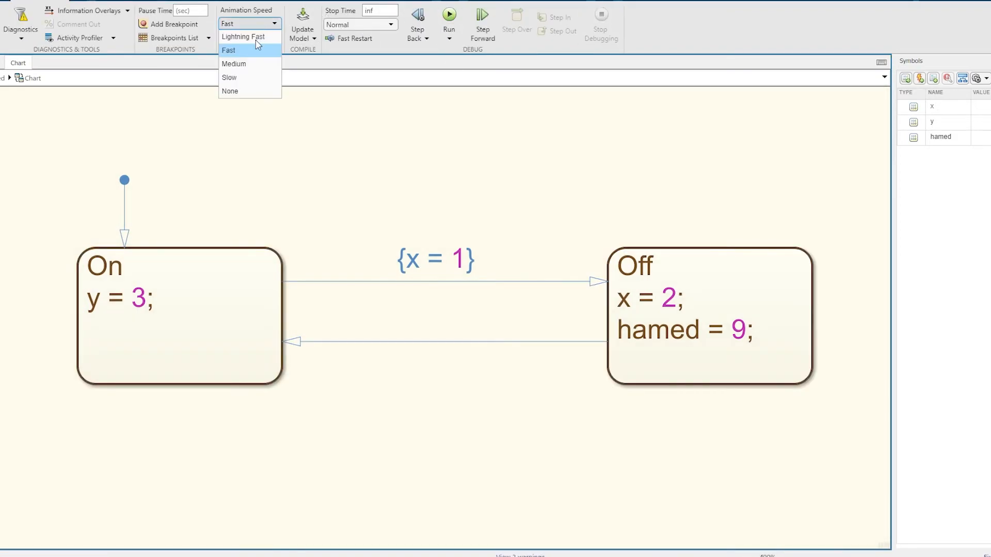
pyautogui.click(234, 63)
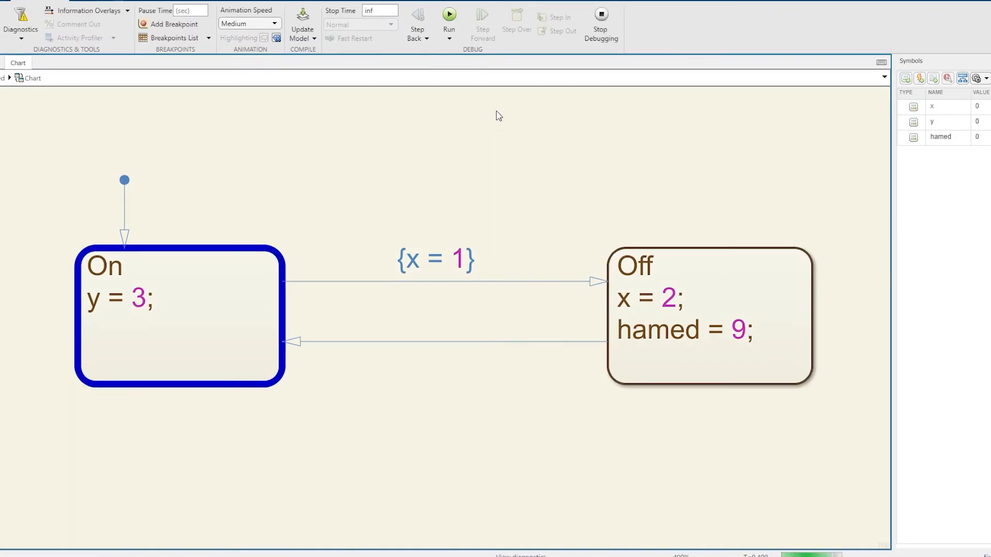
pyautogui.click(482, 19)
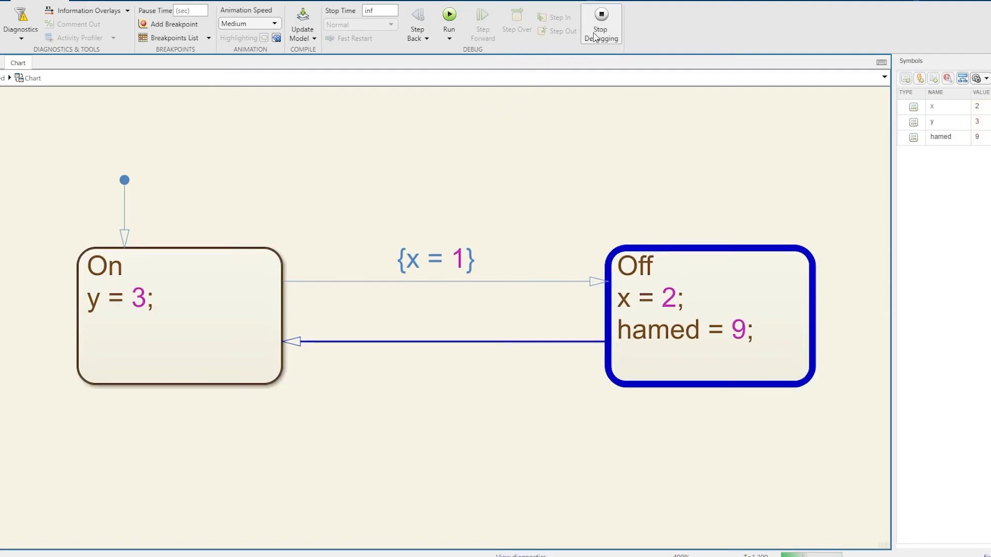
# - Stop, switch animation speed to Slow, run the chart and stop again
pyautogui.click(599, 25)
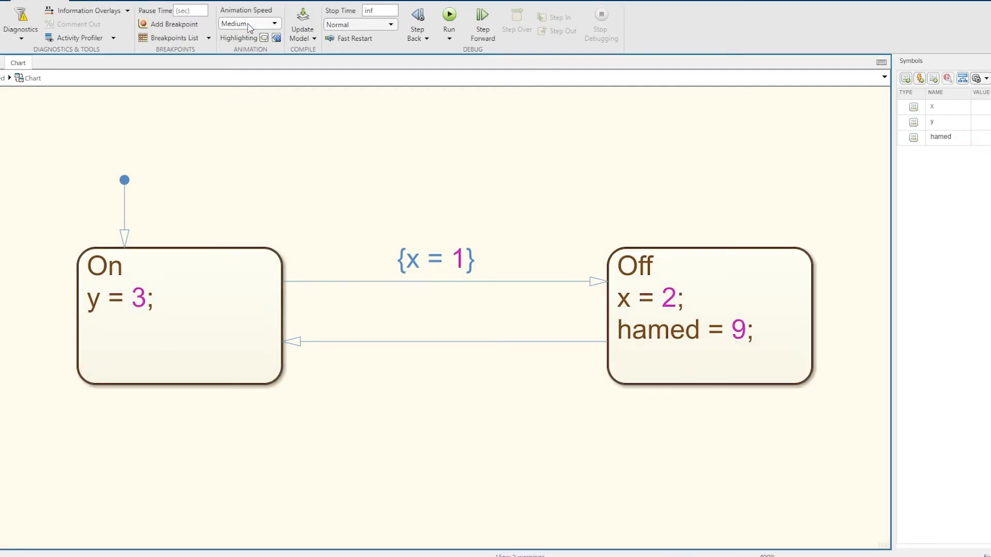
pyautogui.click(448, 14)
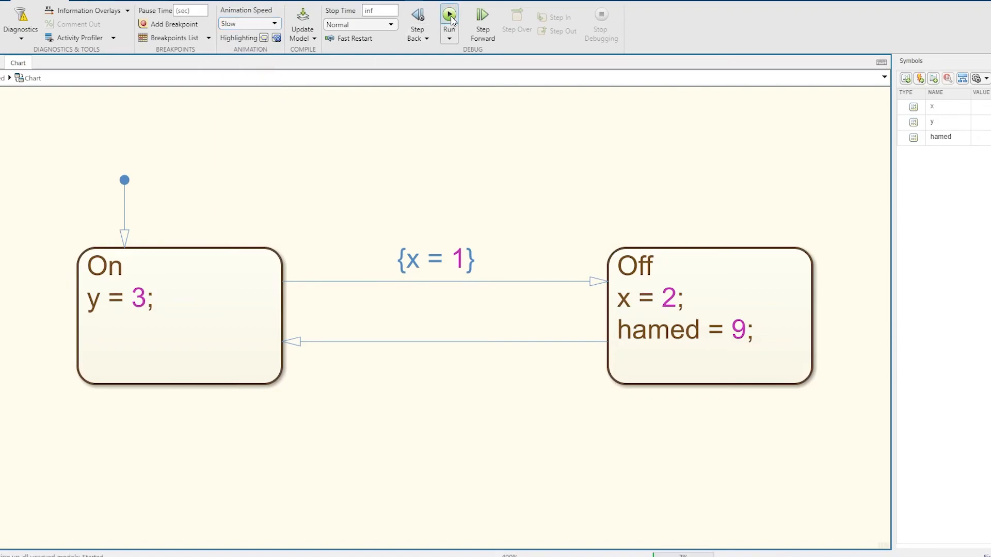
pyautogui.click(448, 16)
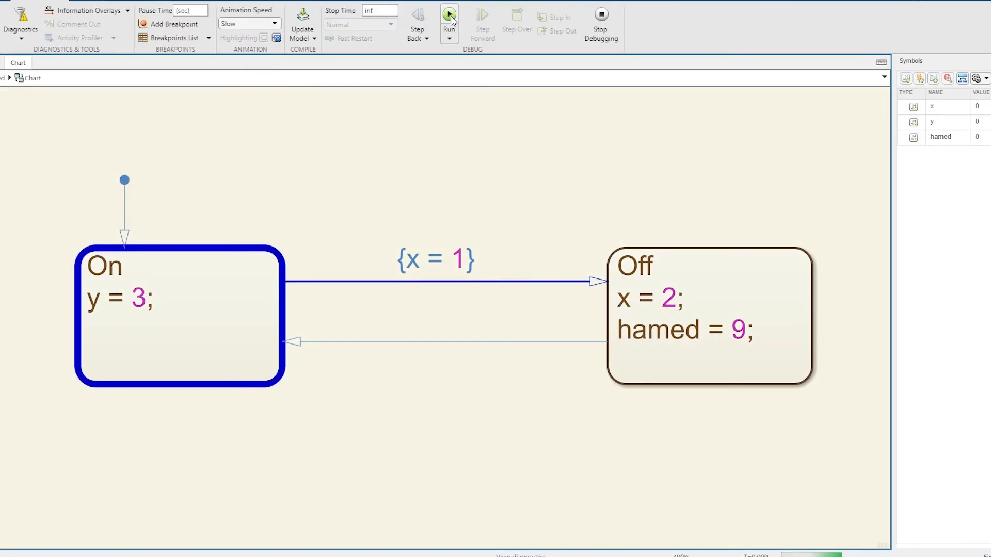
pyautogui.click(449, 15)
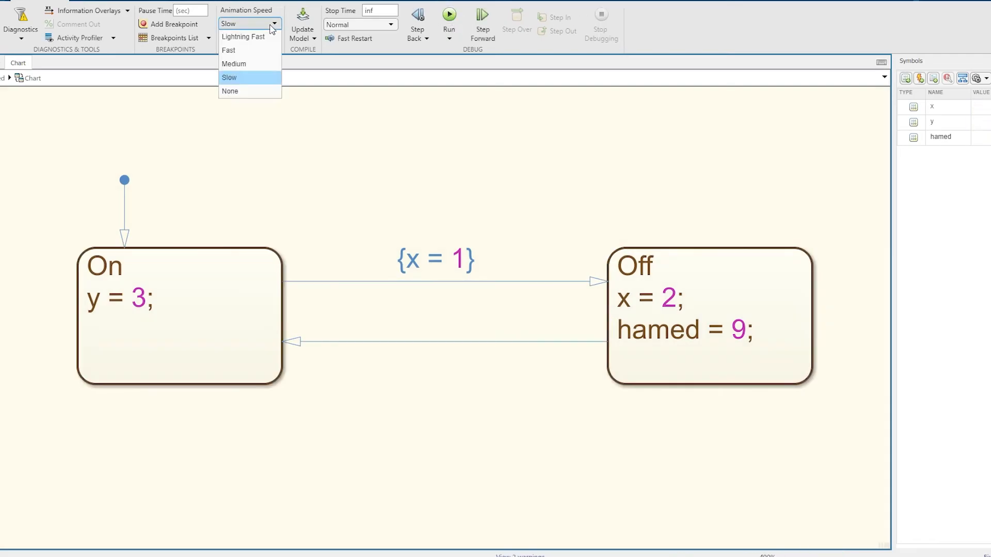
pyautogui.moveTo(250, 91)
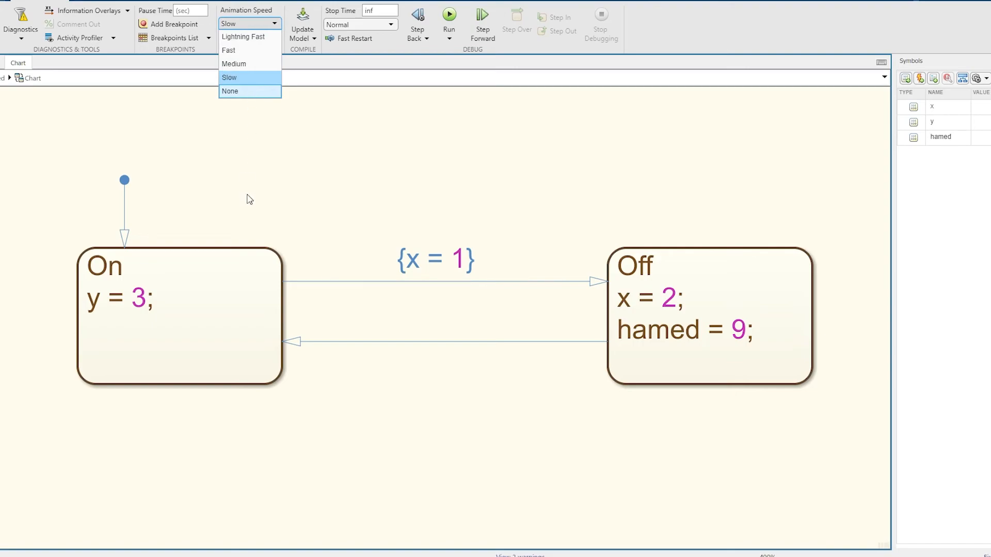
pyautogui.moveTo(420, 338)
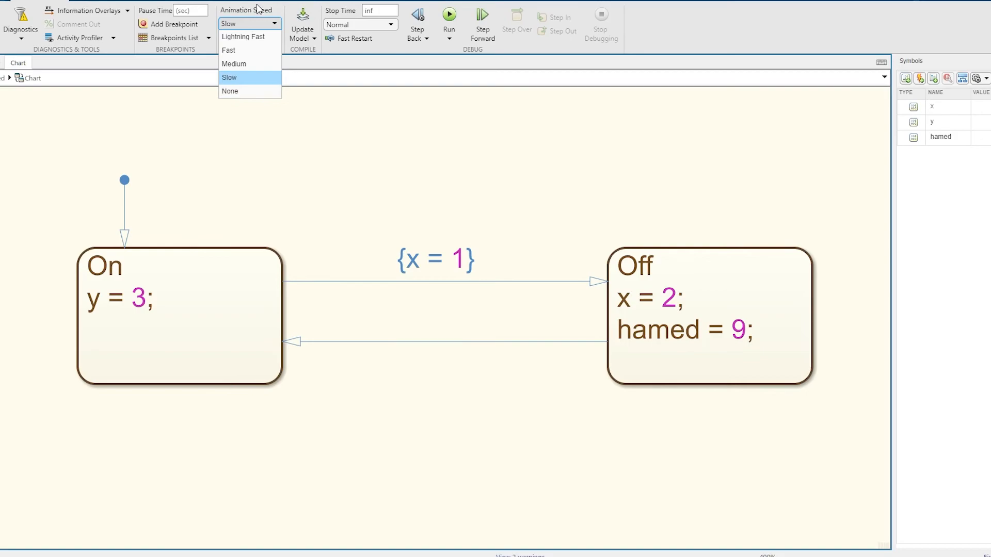
# - Set Animation Speed to None, then run and stop the chart simulation
pyautogui.click(230, 90)
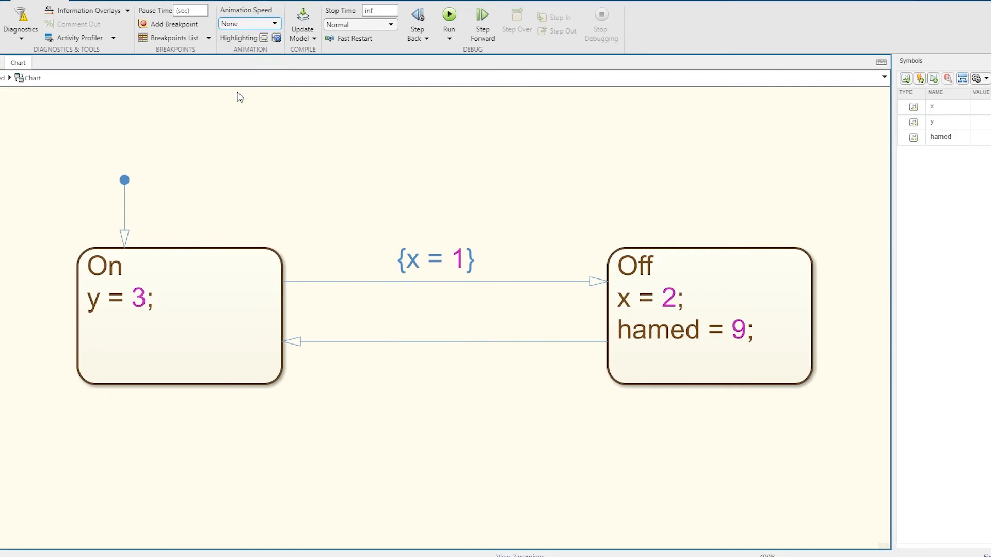
pyautogui.moveTo(268, 237)
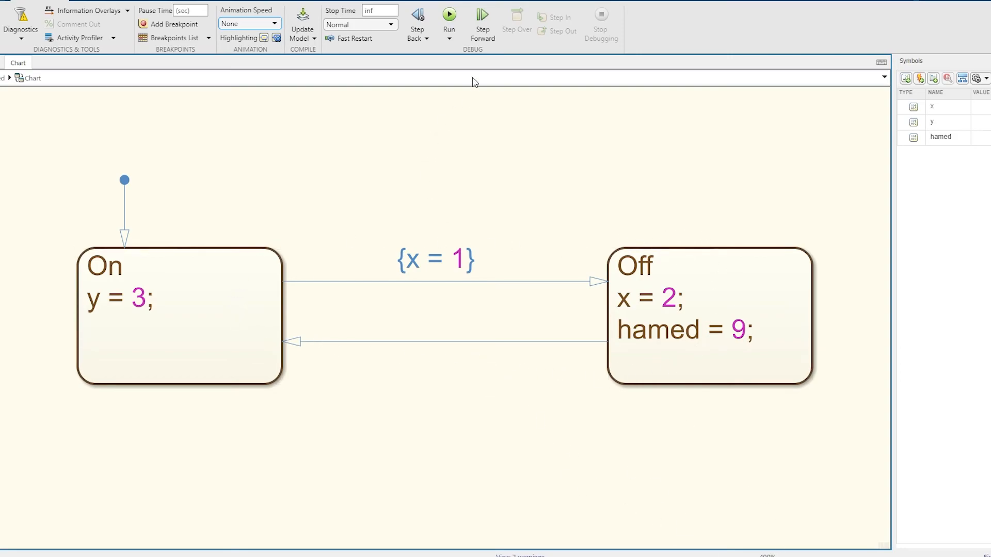
pyautogui.click(448, 15)
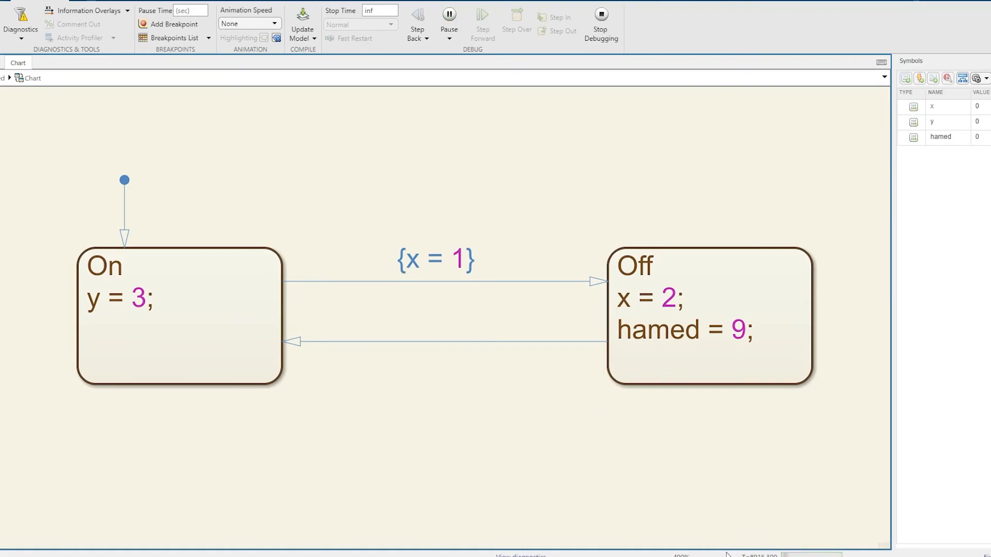
pyautogui.click(482, 20)
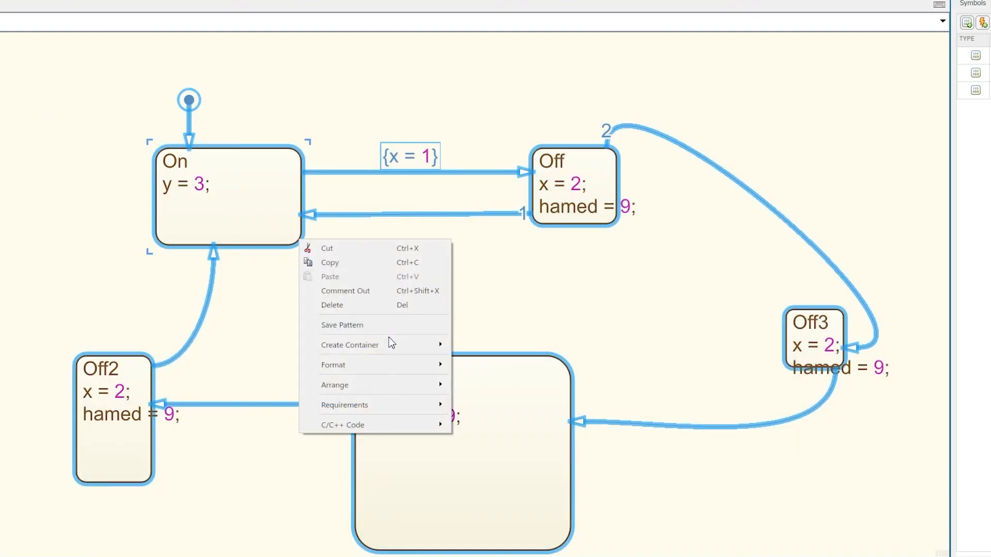
pyautogui.moveTo(335, 346)
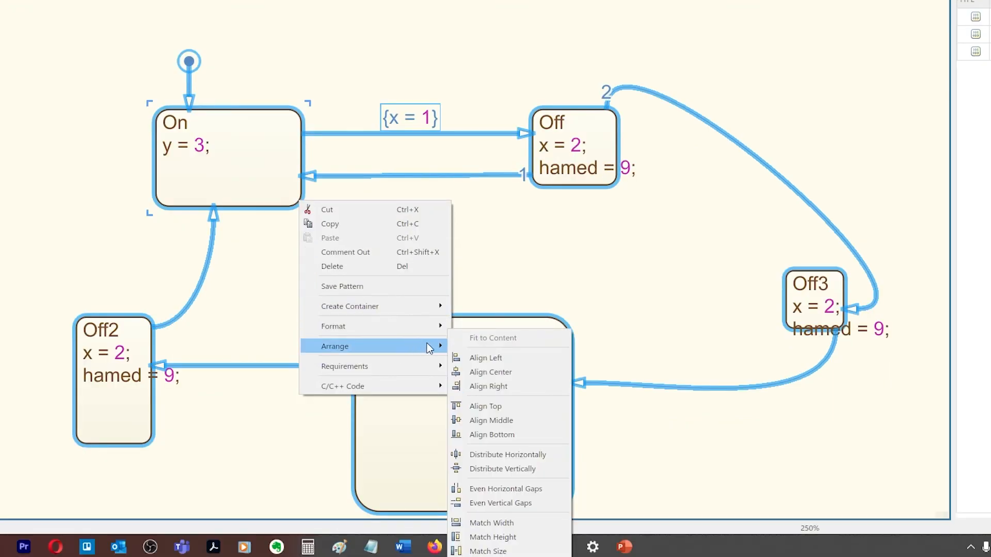
pyautogui.moveTo(492, 538)
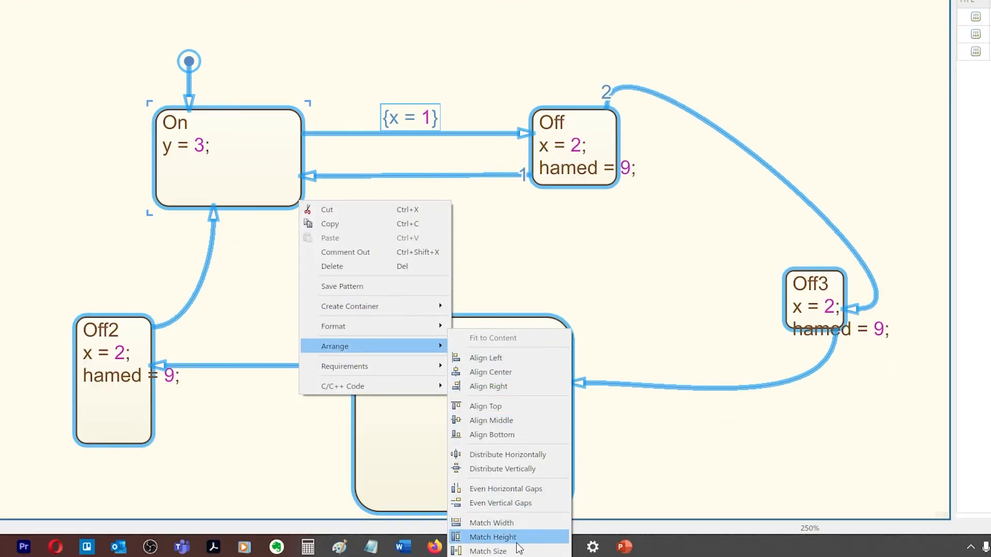
pyautogui.moveTo(487, 552)
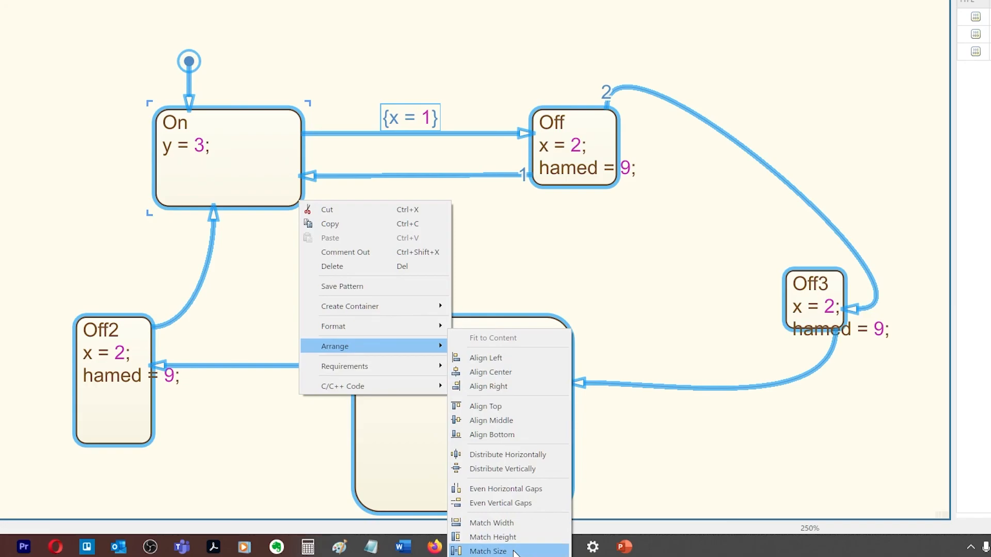